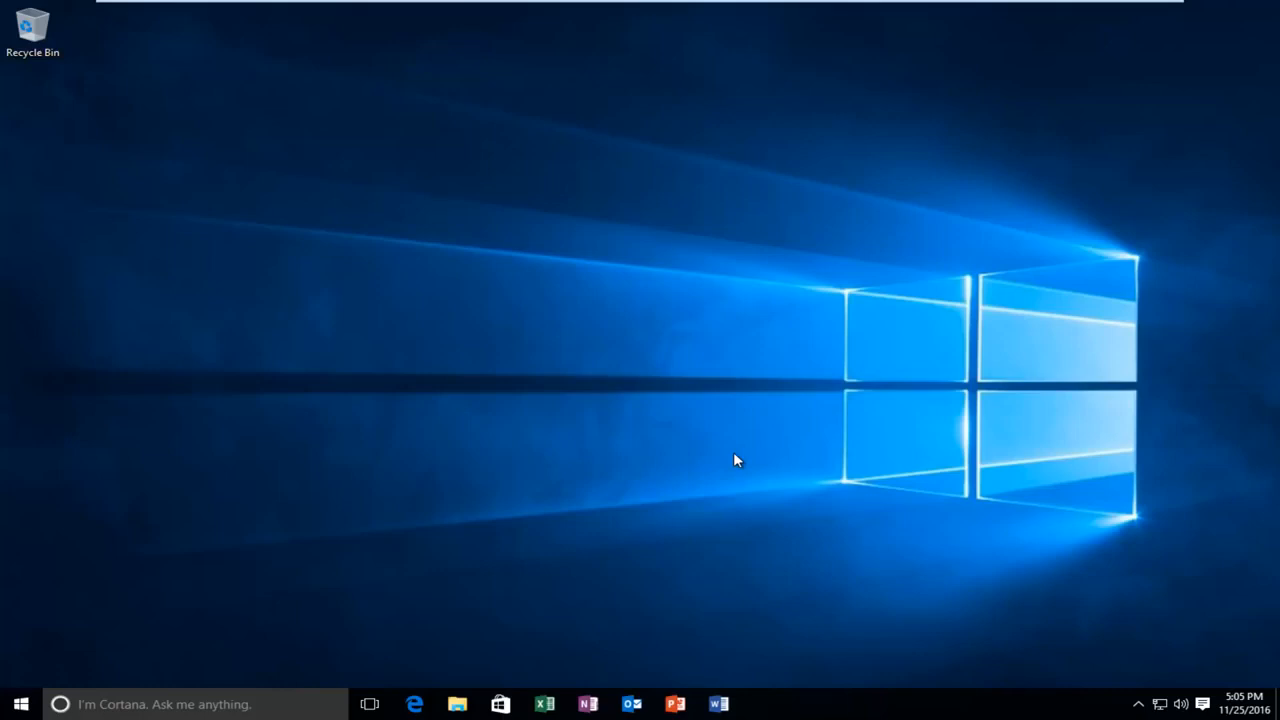
pyautogui.moveTo(670, 478)
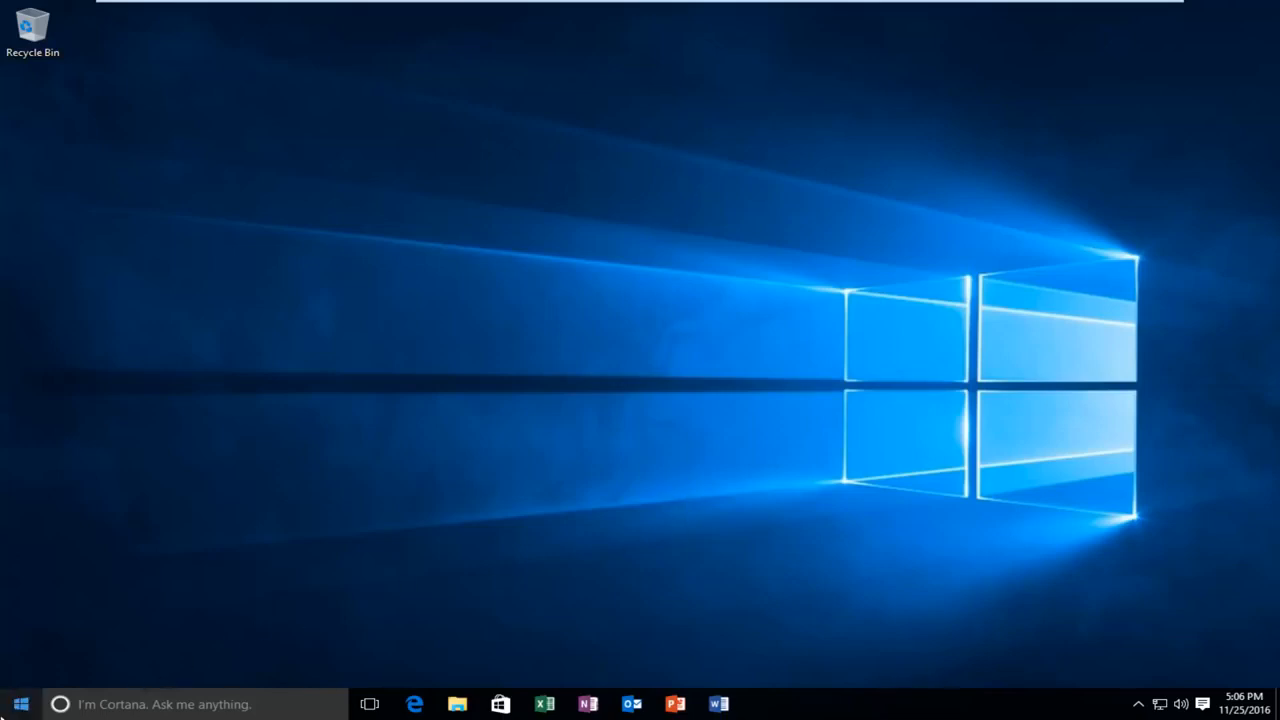
# Step: Search the Start menu for 'chrome' to find the Google Chrome app
pyautogui.click(20, 704)
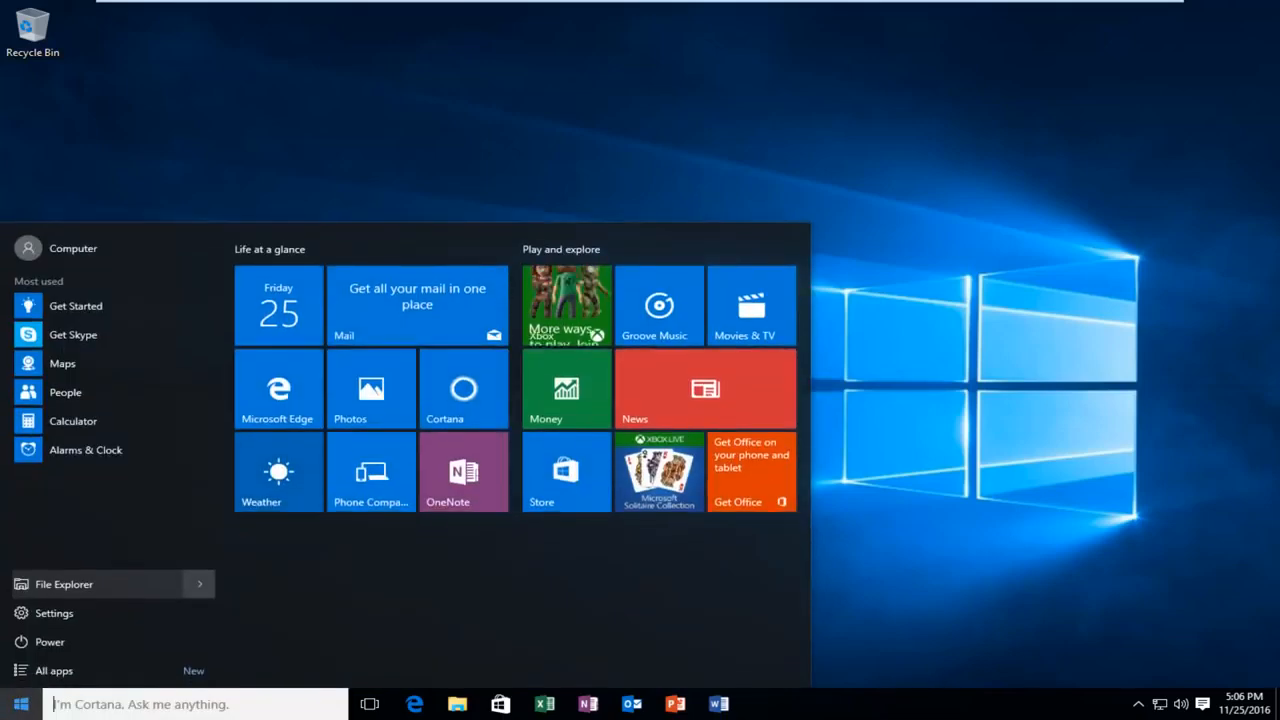
pyautogui.write('chrome')
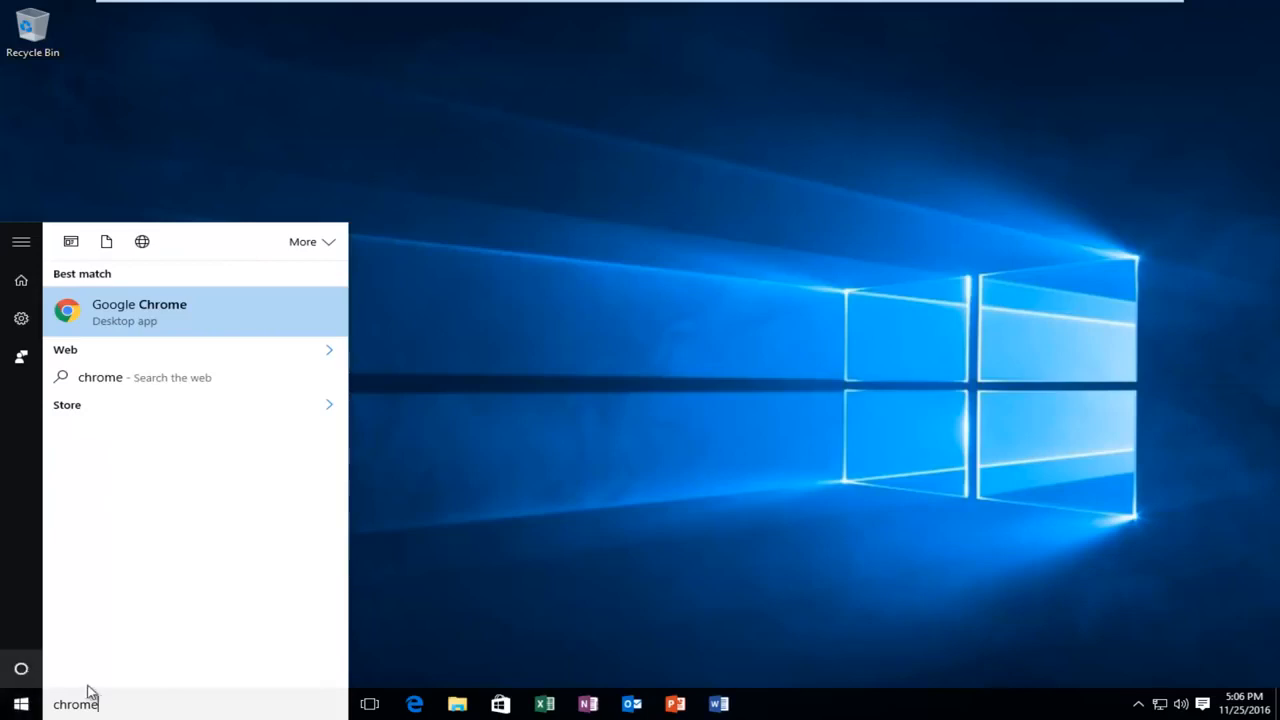
pyautogui.moveTo(147, 329)
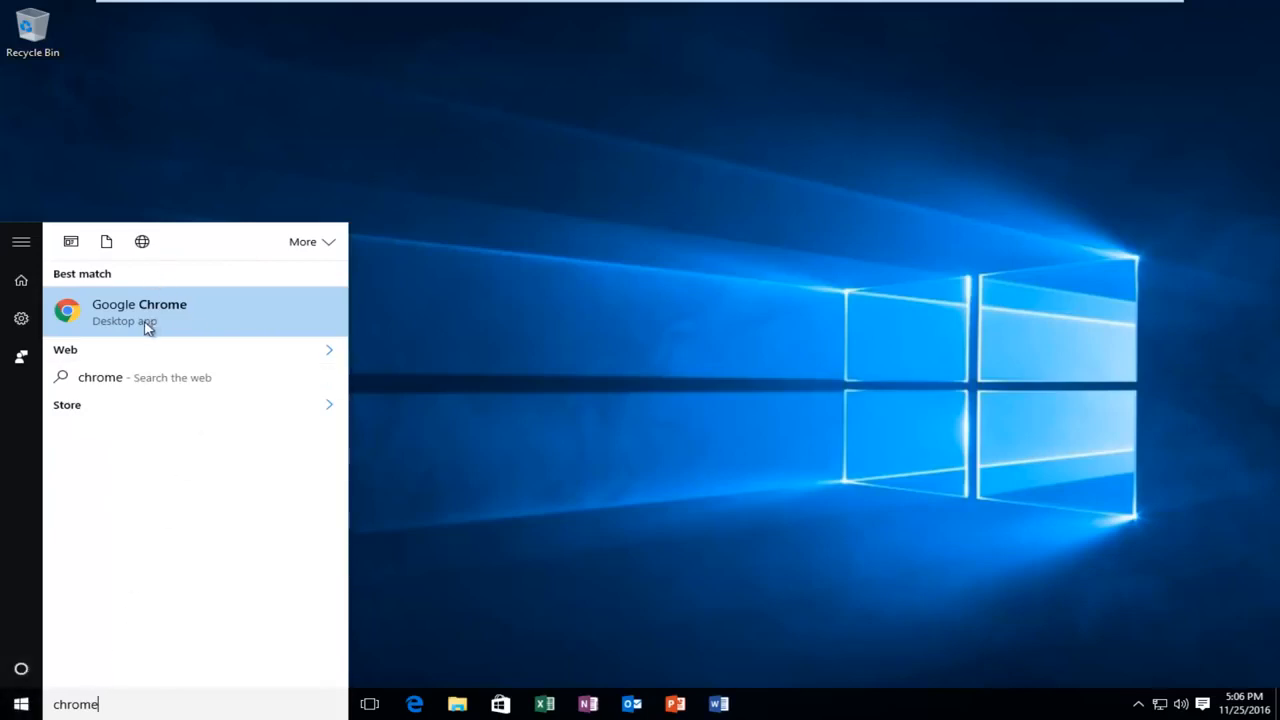
pyautogui.moveTo(127, 311)
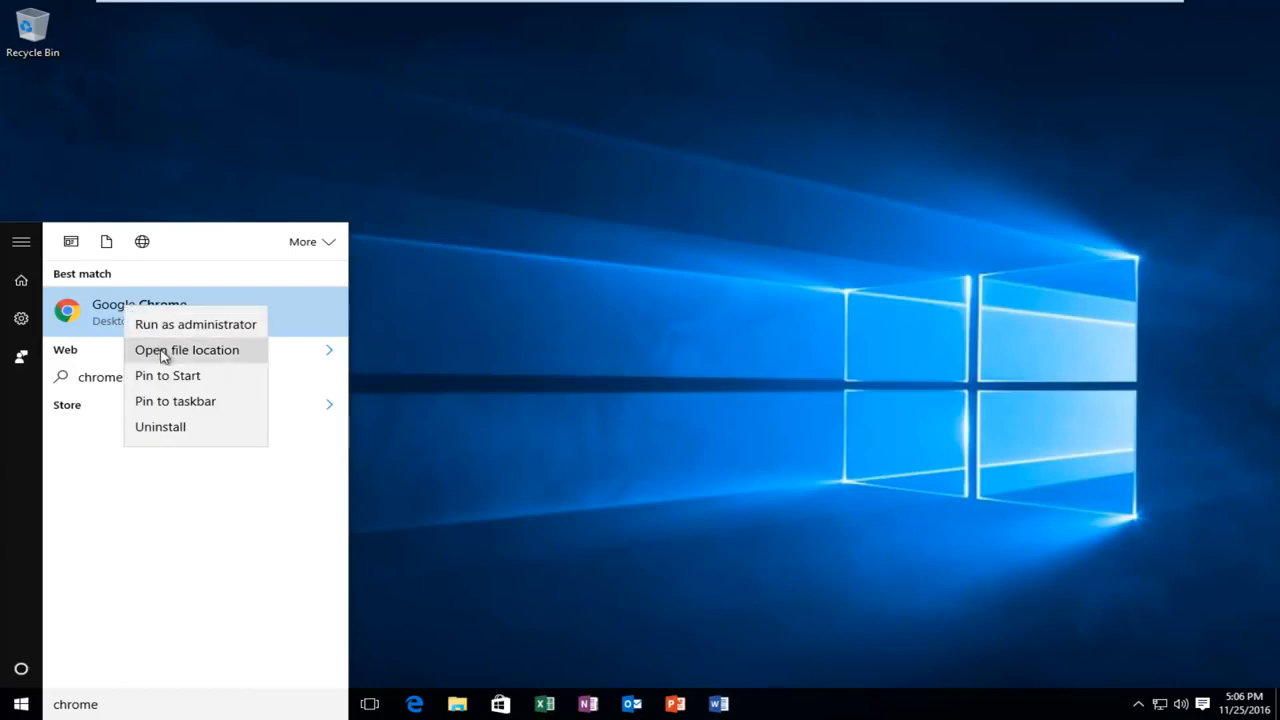
pyautogui.moveTo(183, 358)
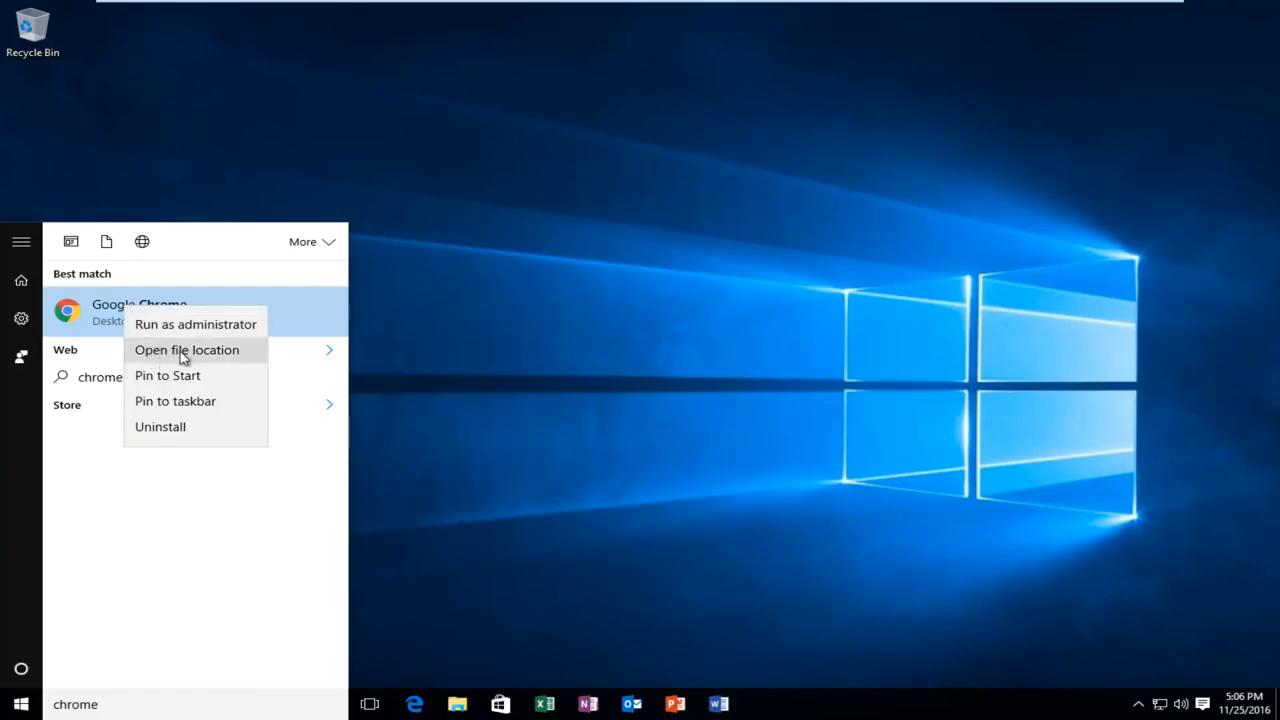
# Step: Open the Chrome shortcut's file location and show the shortcut's context menu
pyautogui.click(186, 350)
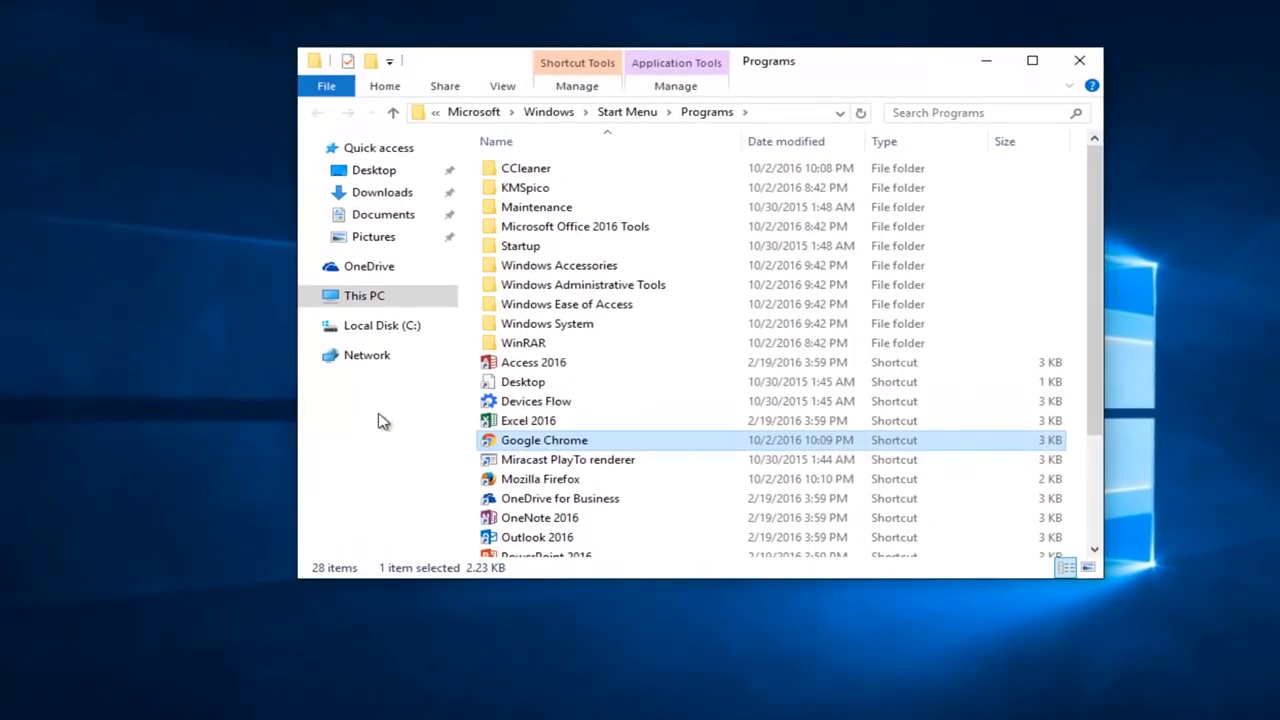
pyautogui.moveTo(490, 450)
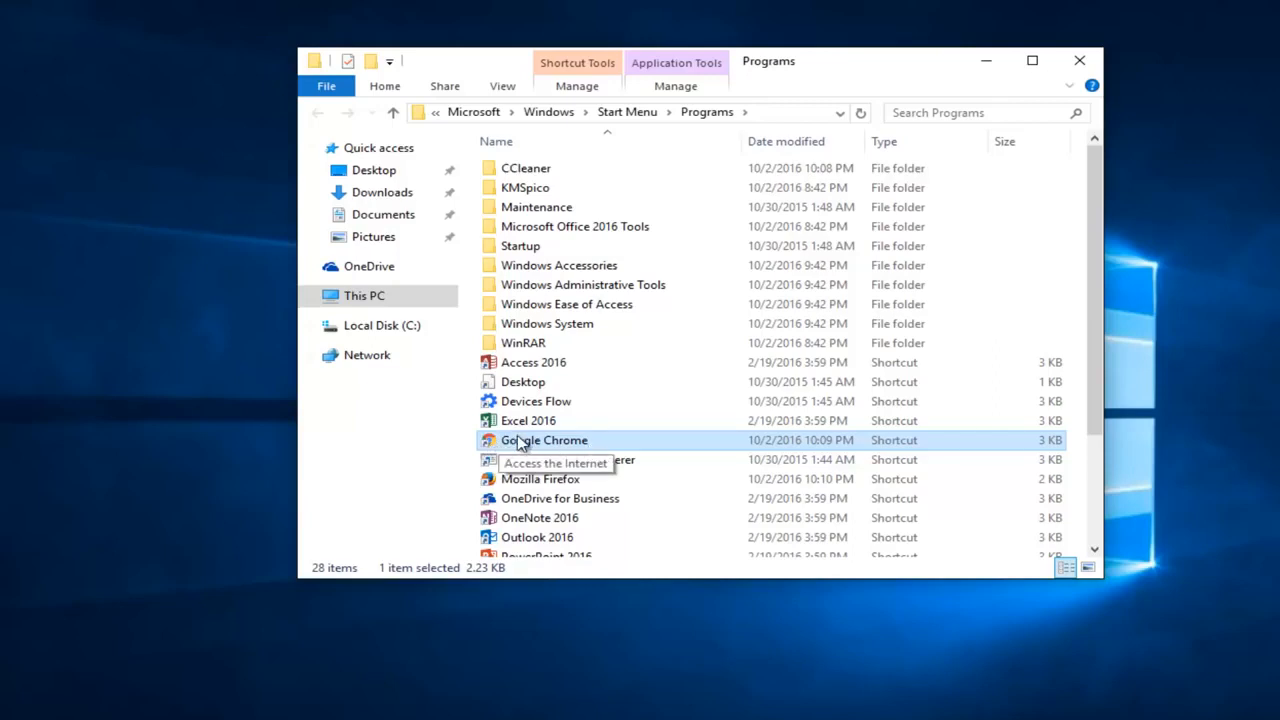
pyautogui.rightClick(541, 440)
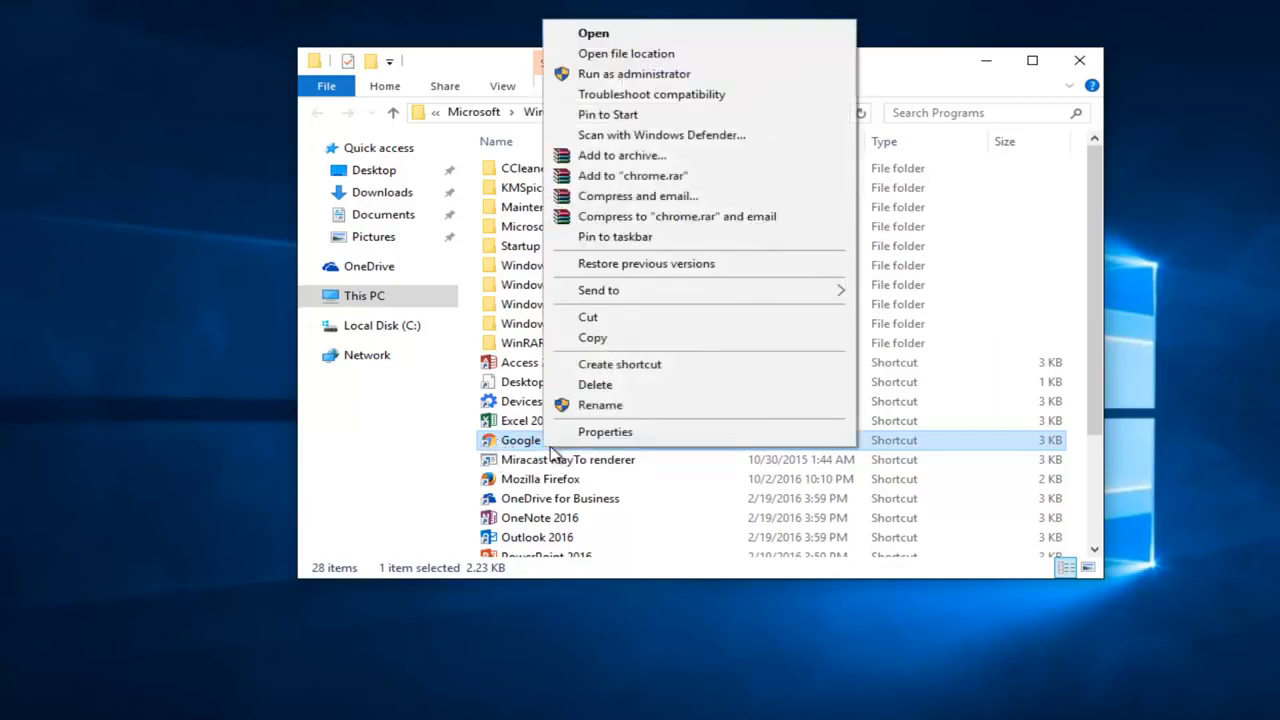
pyautogui.moveTo(604, 432)
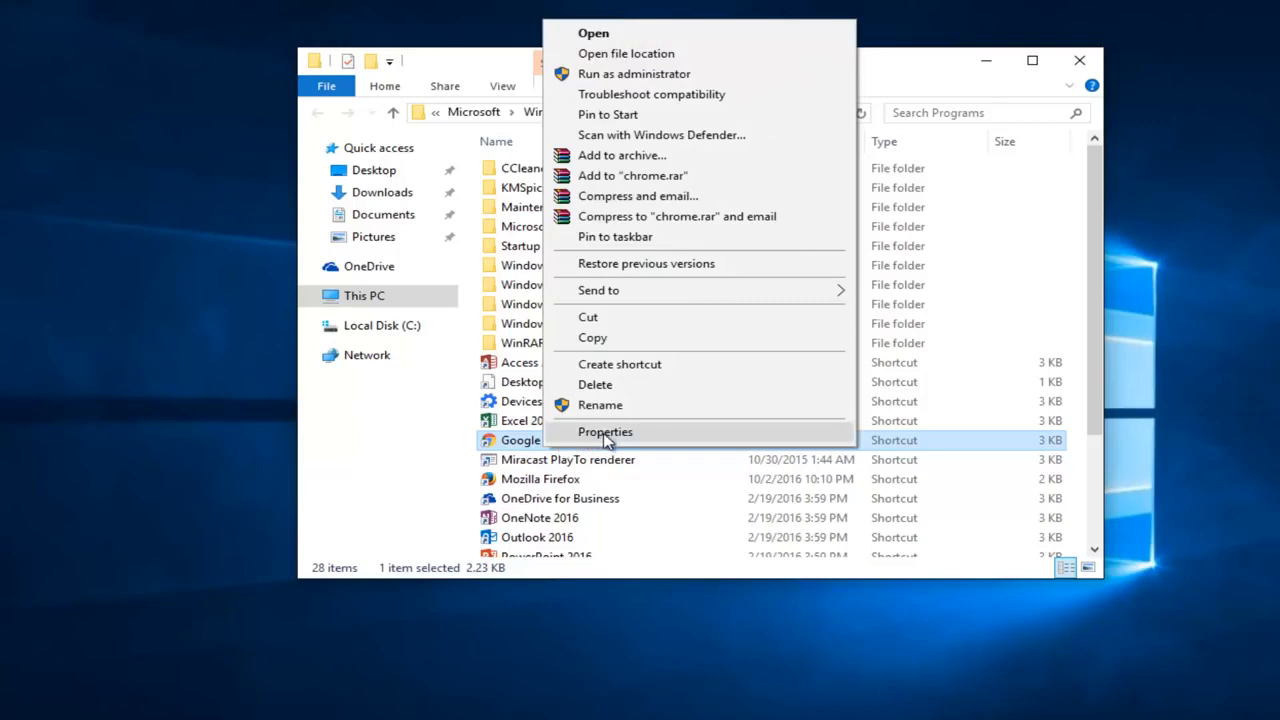
# Step: From the shortcut's Properties, open Chrome's Application folder in Program Files
pyautogui.click(604, 431)
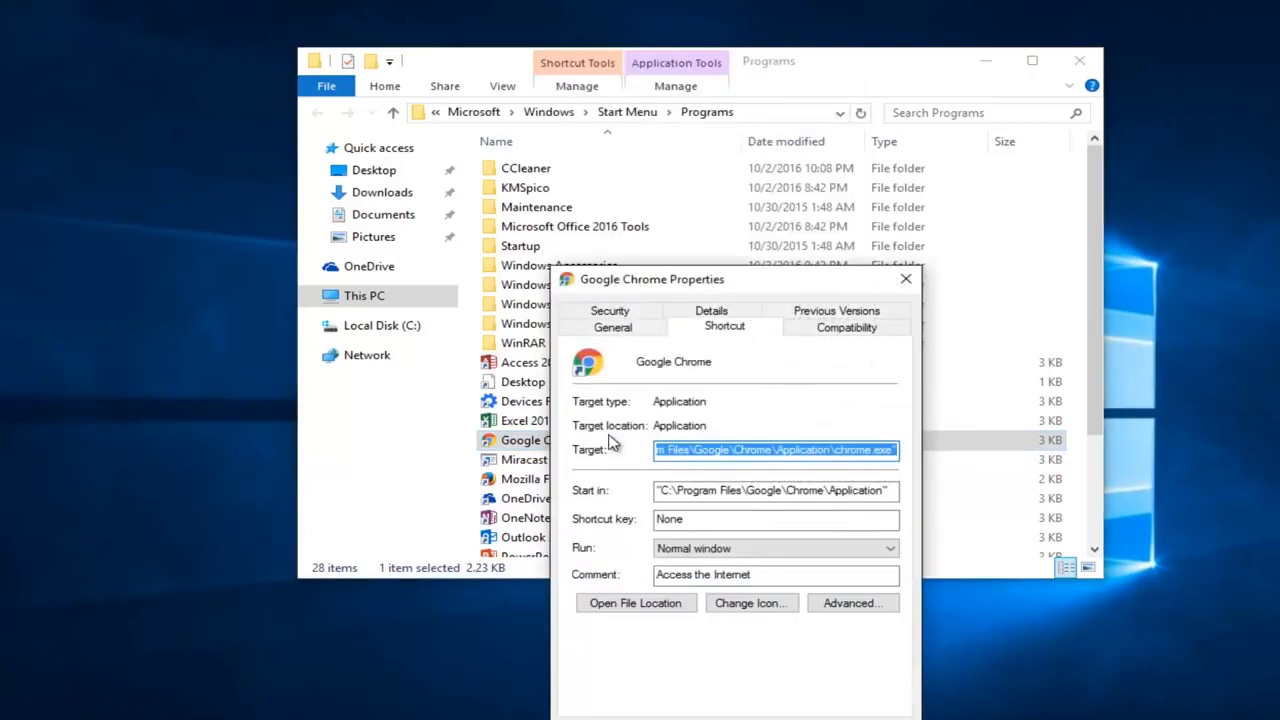
pyautogui.click(775, 490)
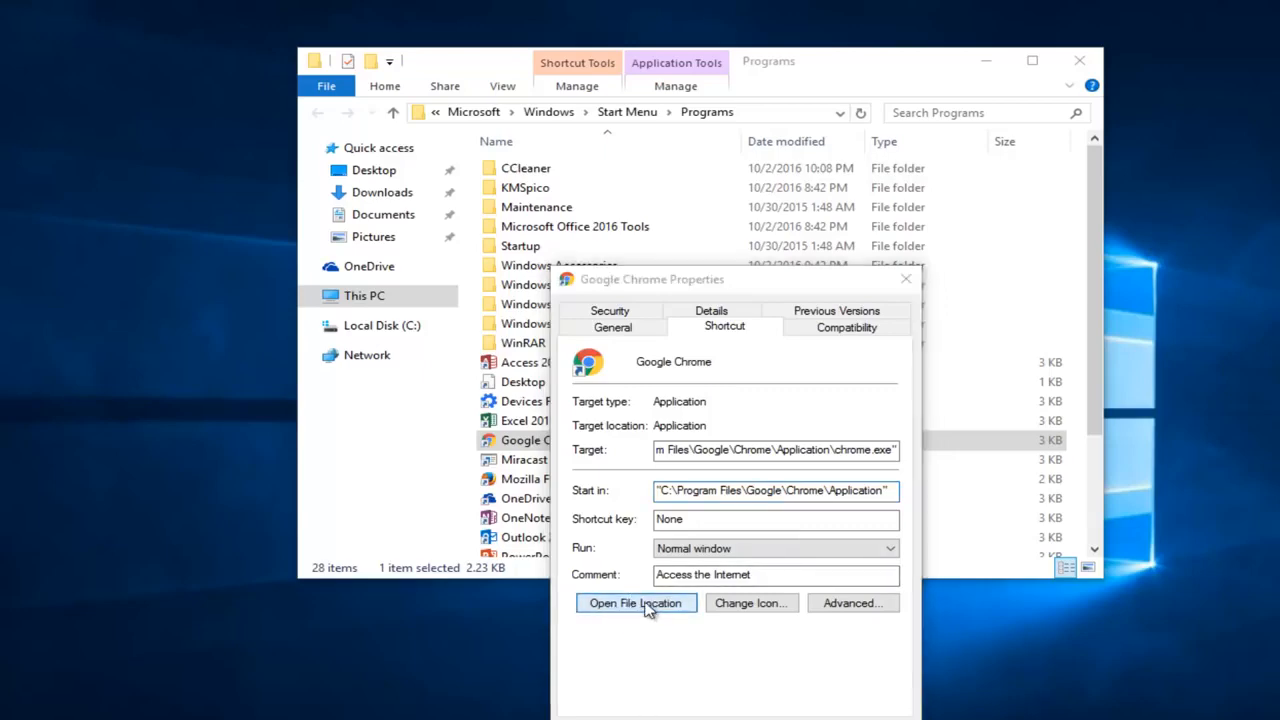
pyautogui.click(636, 602)
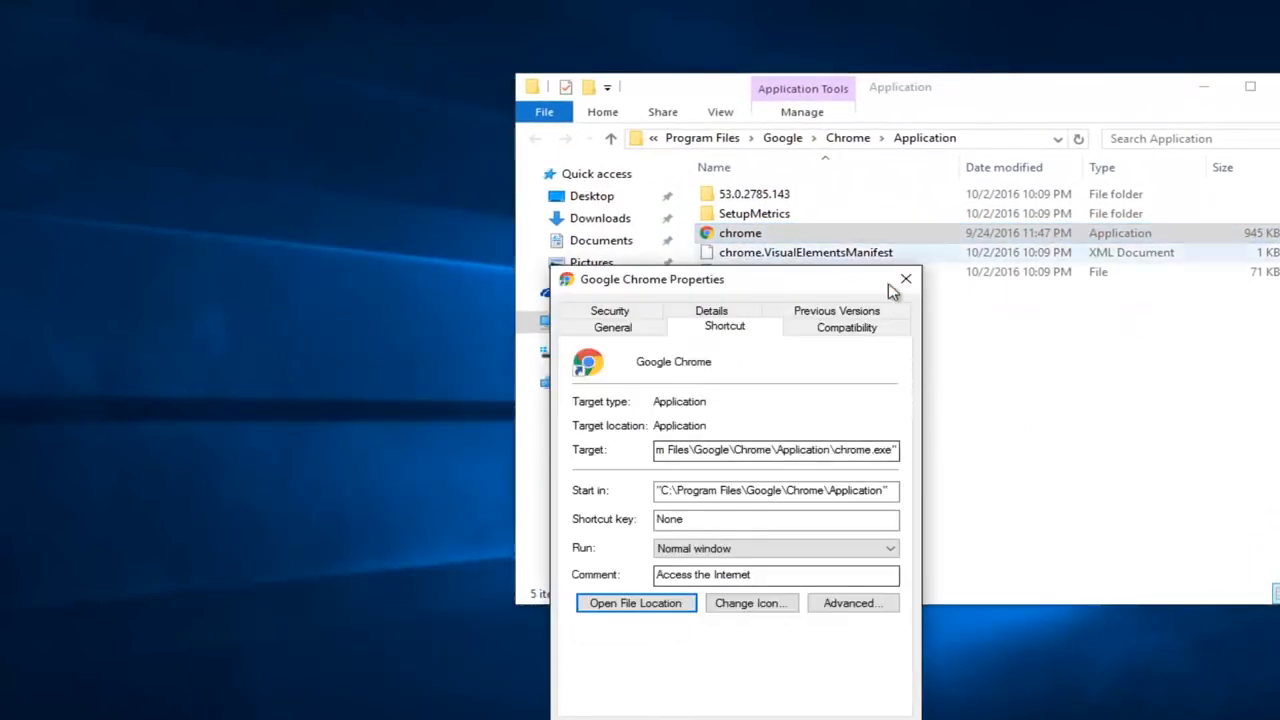
# Step: Close the shortcut properties and open the 53.0.2785.143 version folder
pyautogui.click(905, 278)
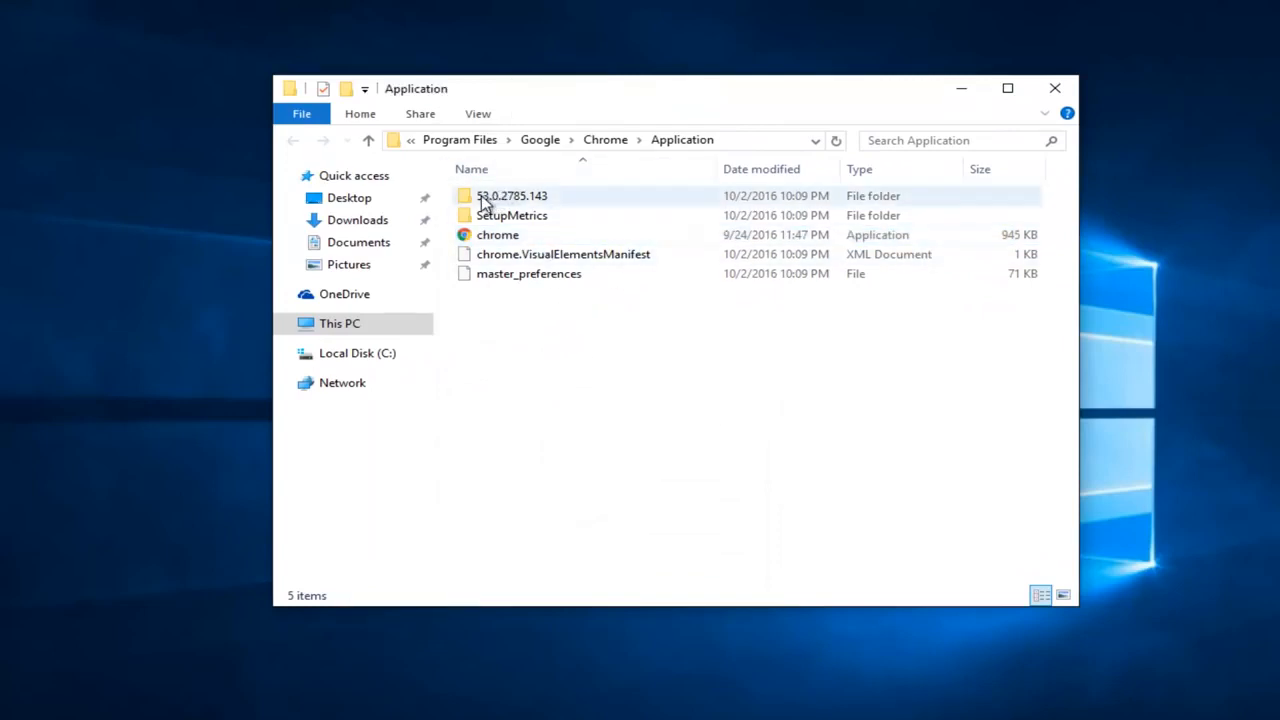
pyautogui.moveTo(512, 207)
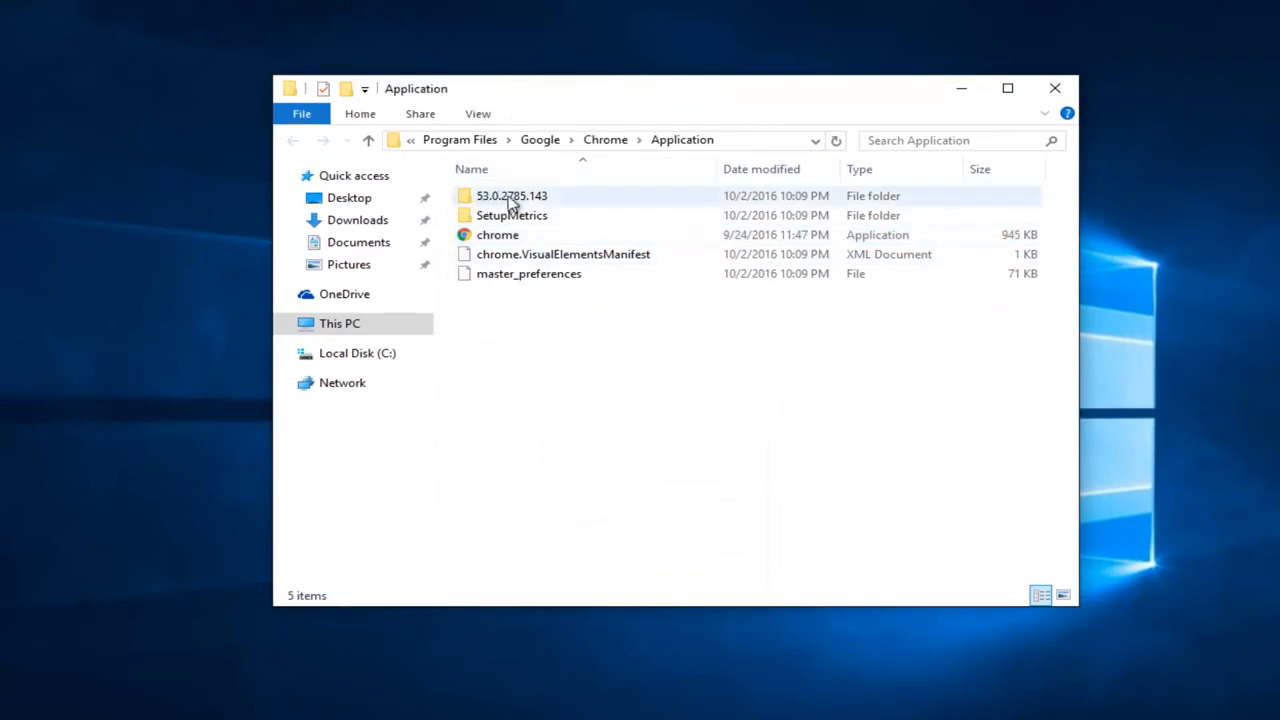
pyautogui.moveTo(605, 202)
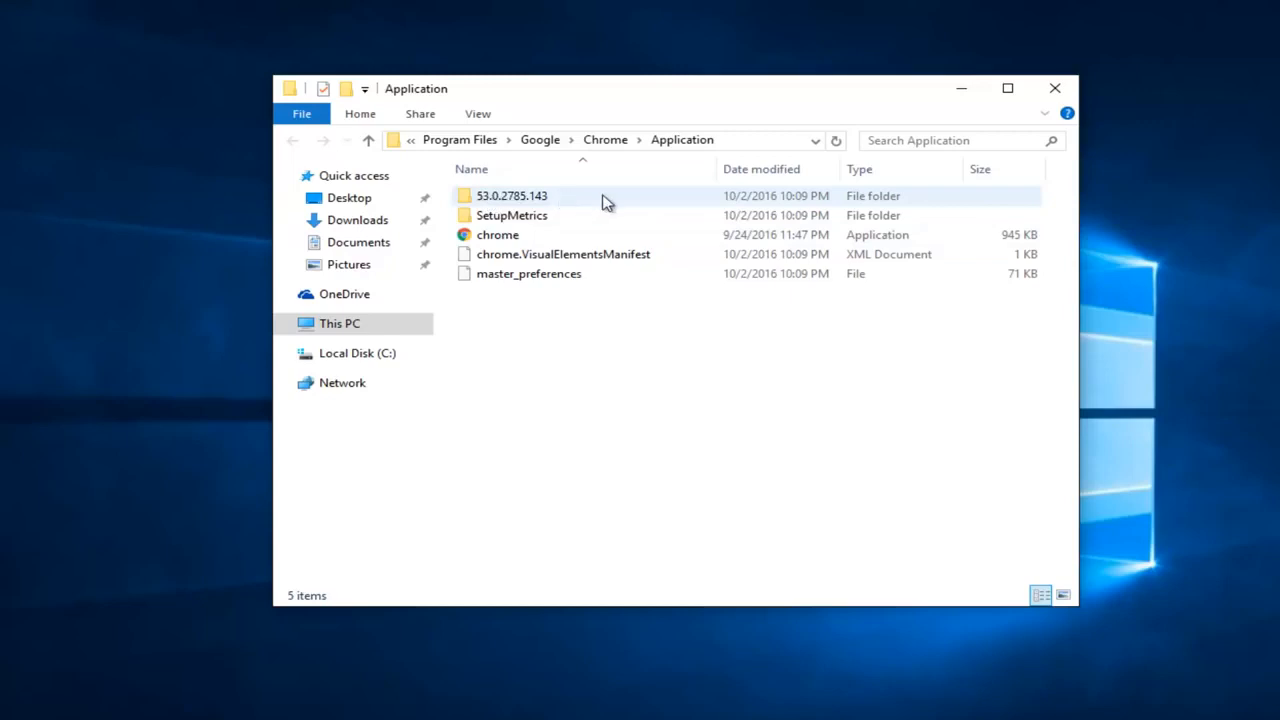
pyautogui.moveTo(518, 203)
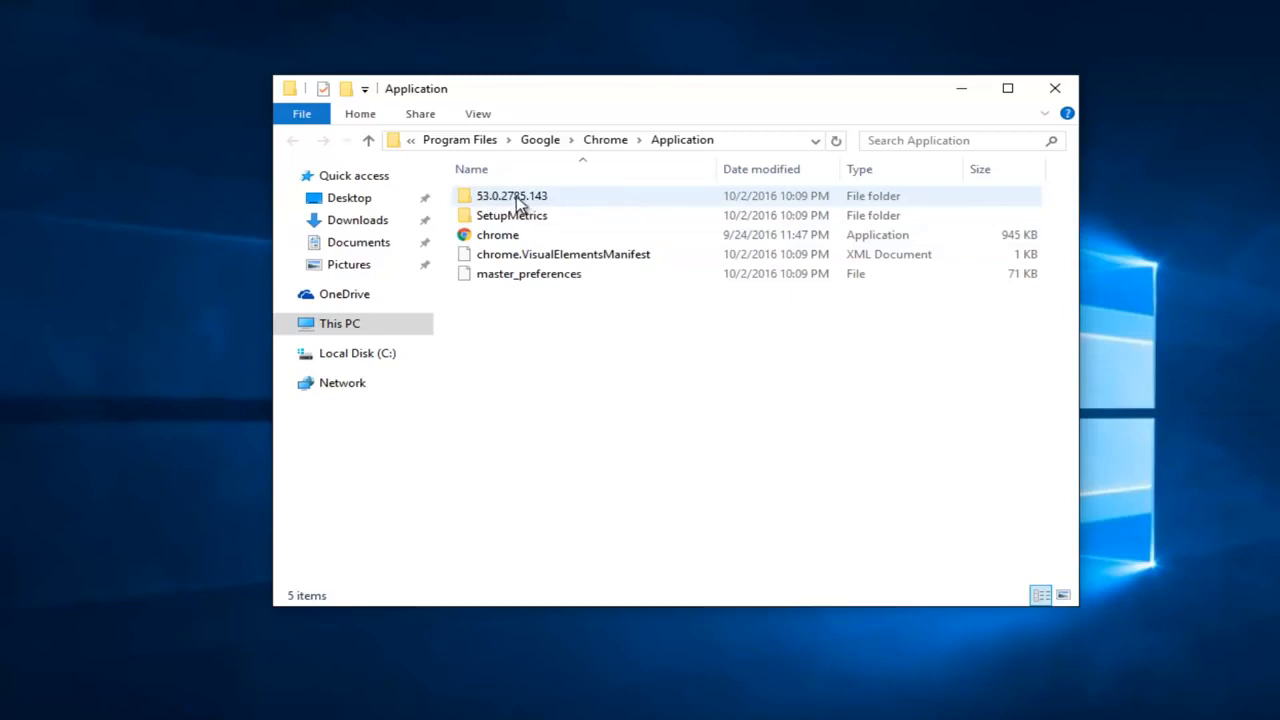
pyautogui.moveTo(485, 203)
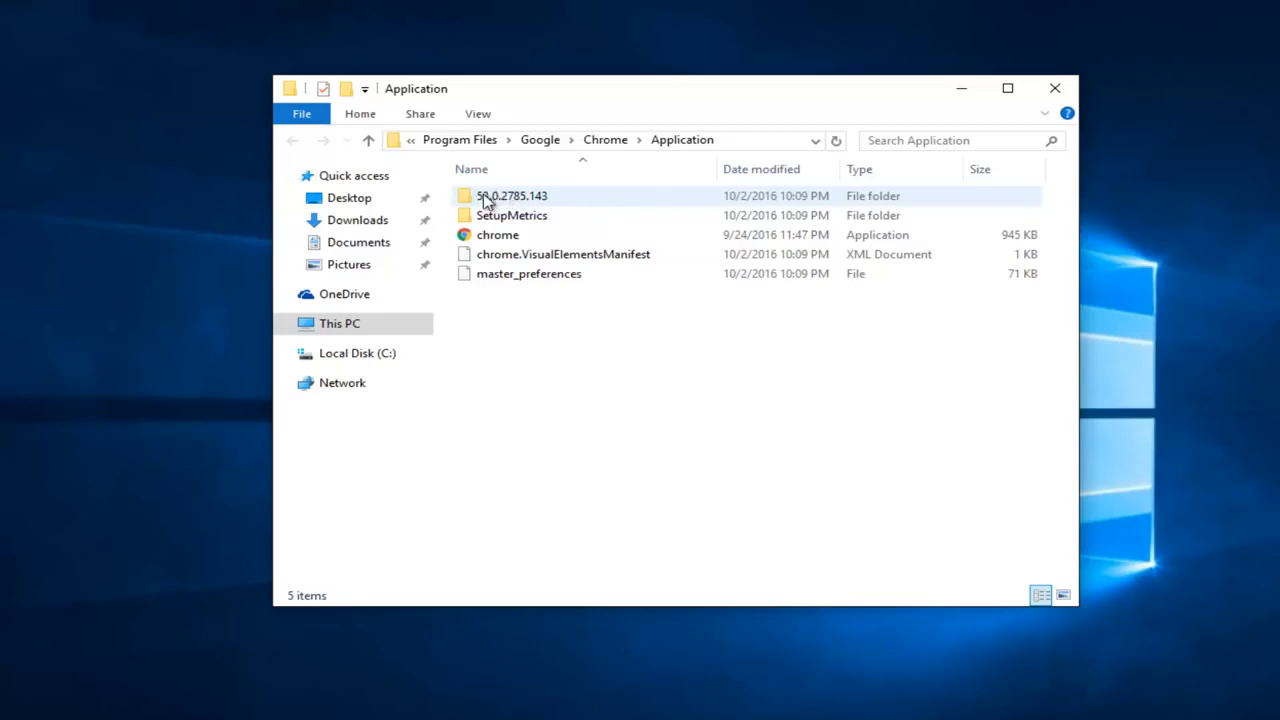
pyautogui.moveTo(517, 204)
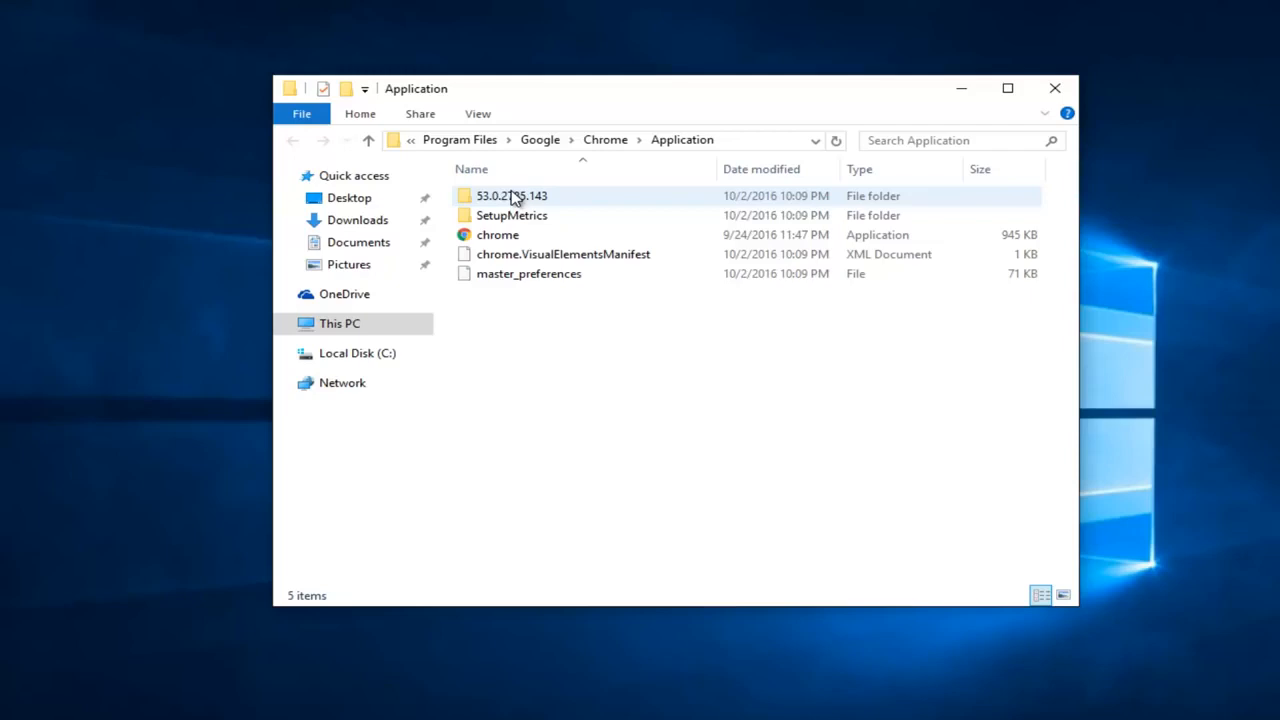
pyautogui.moveTo(530, 205)
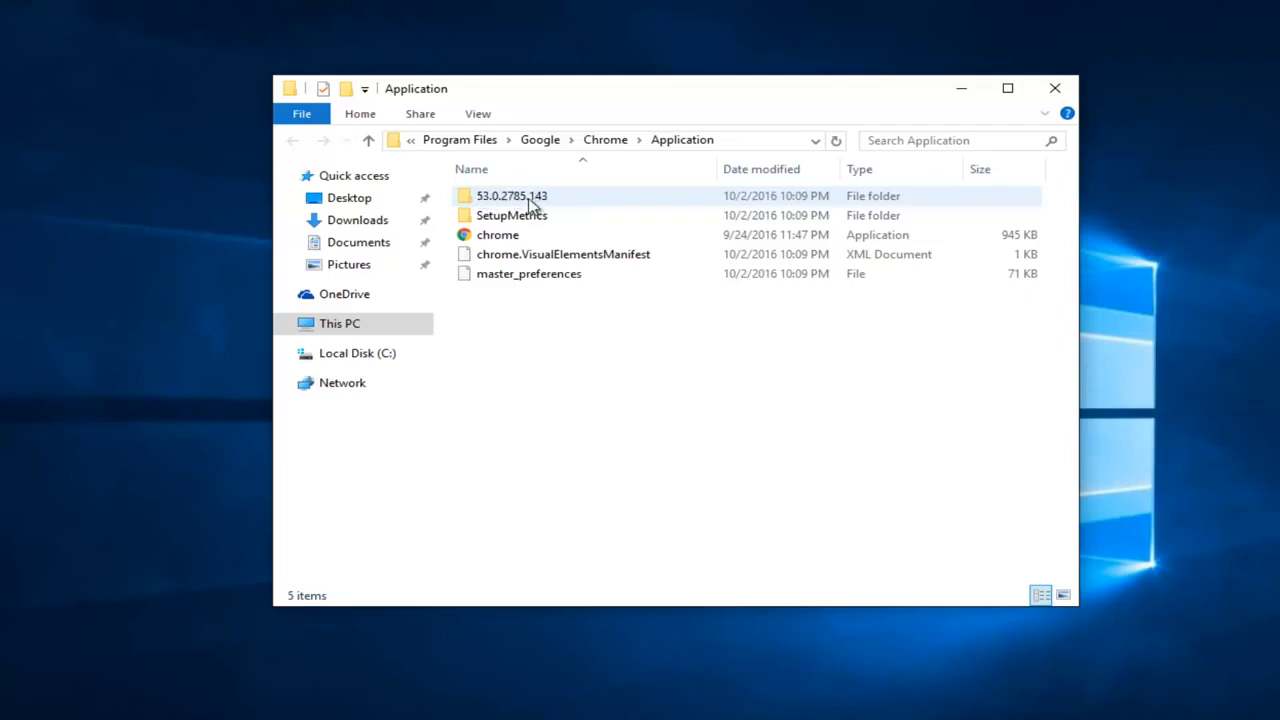
pyautogui.doubleClick(511, 195)
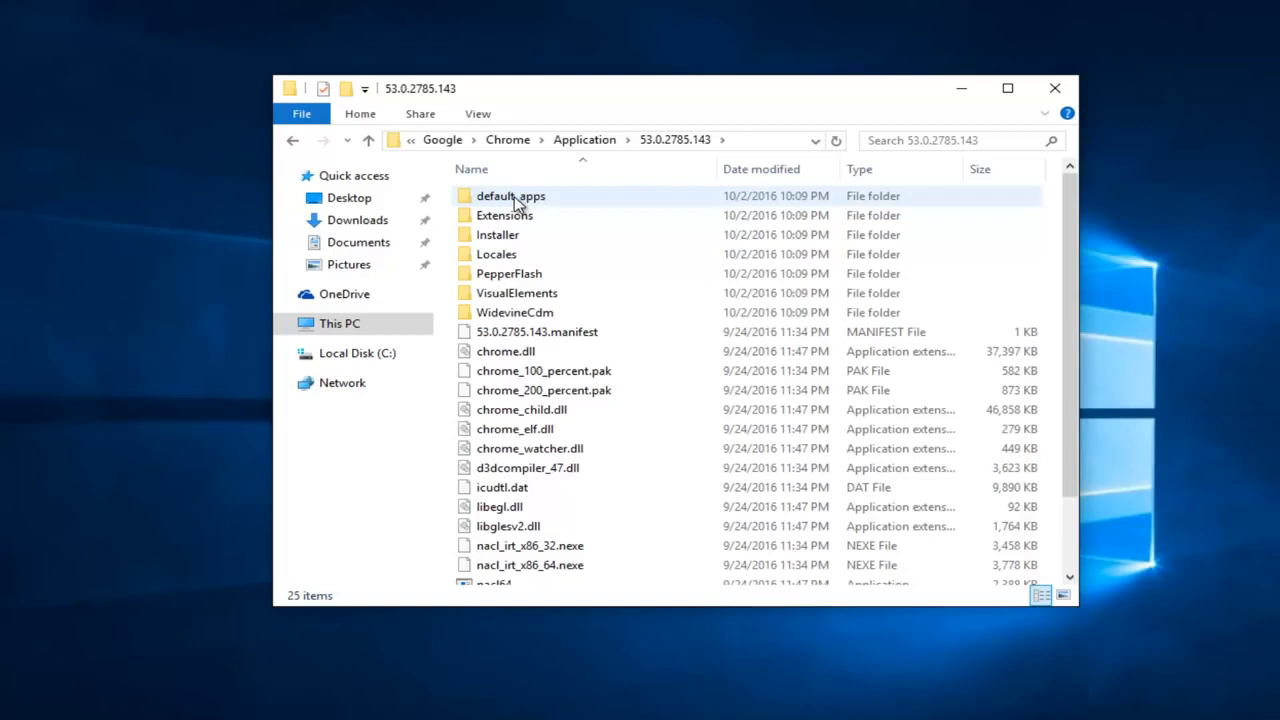
pyautogui.moveTo(548, 312)
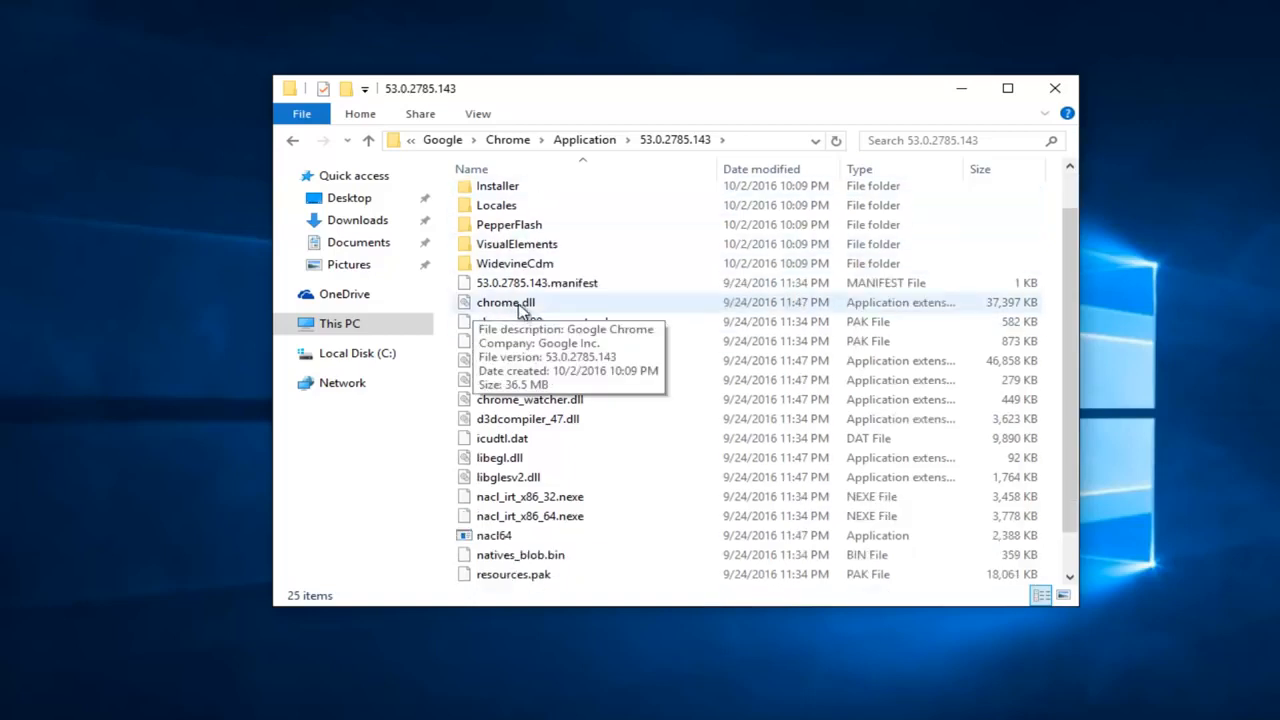
# Step: Delete chrome.dll from the 53.0.2785.143 folder and close File Explorer
pyautogui.scroll(3)
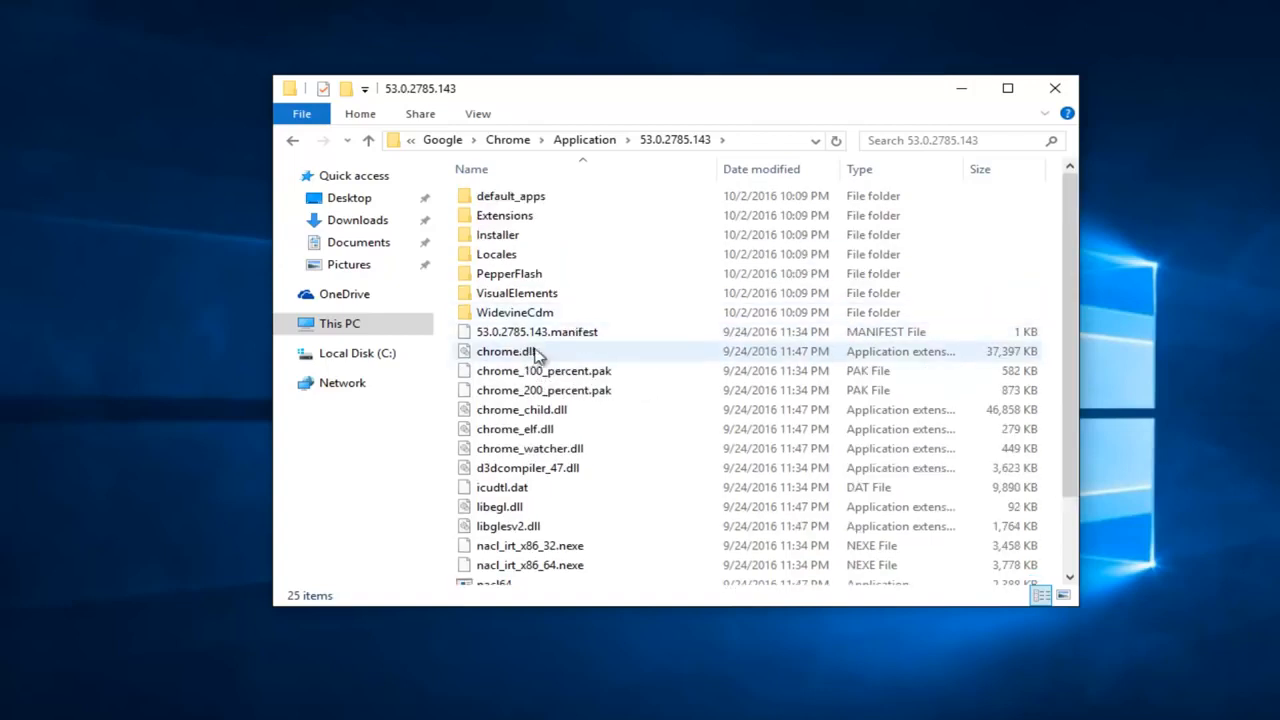
pyautogui.moveTo(505, 351)
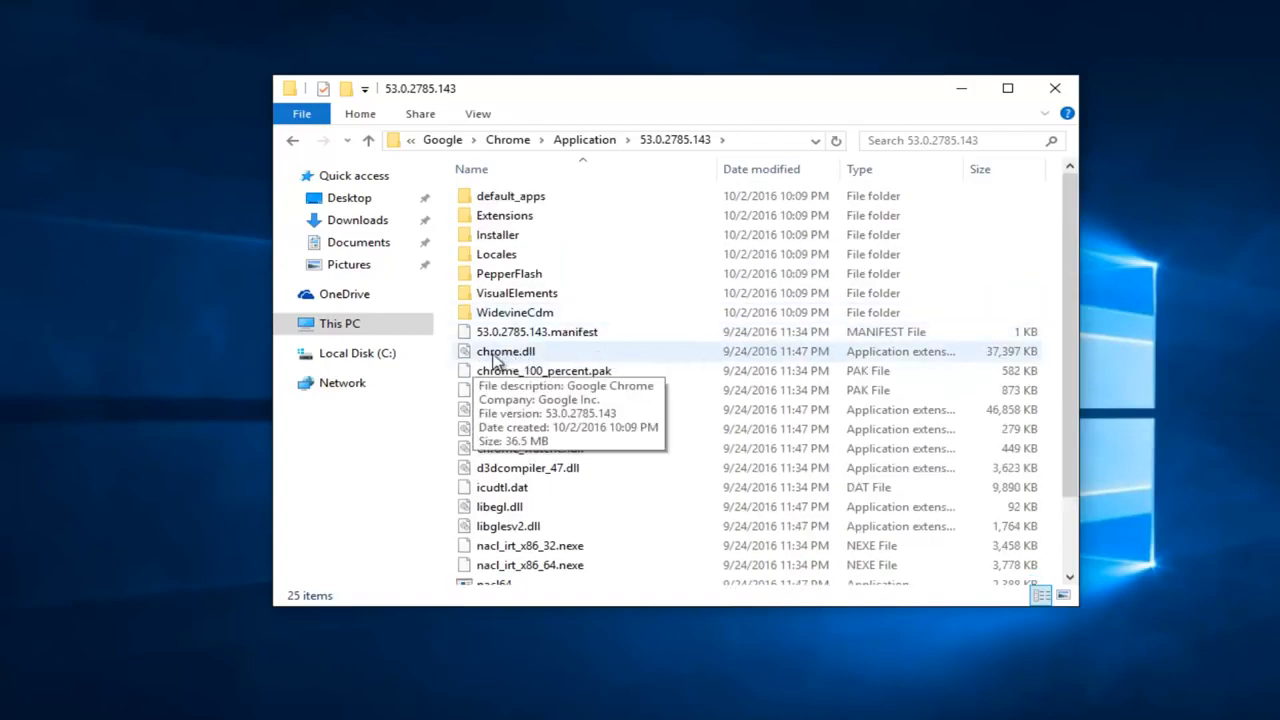
pyautogui.click(505, 351)
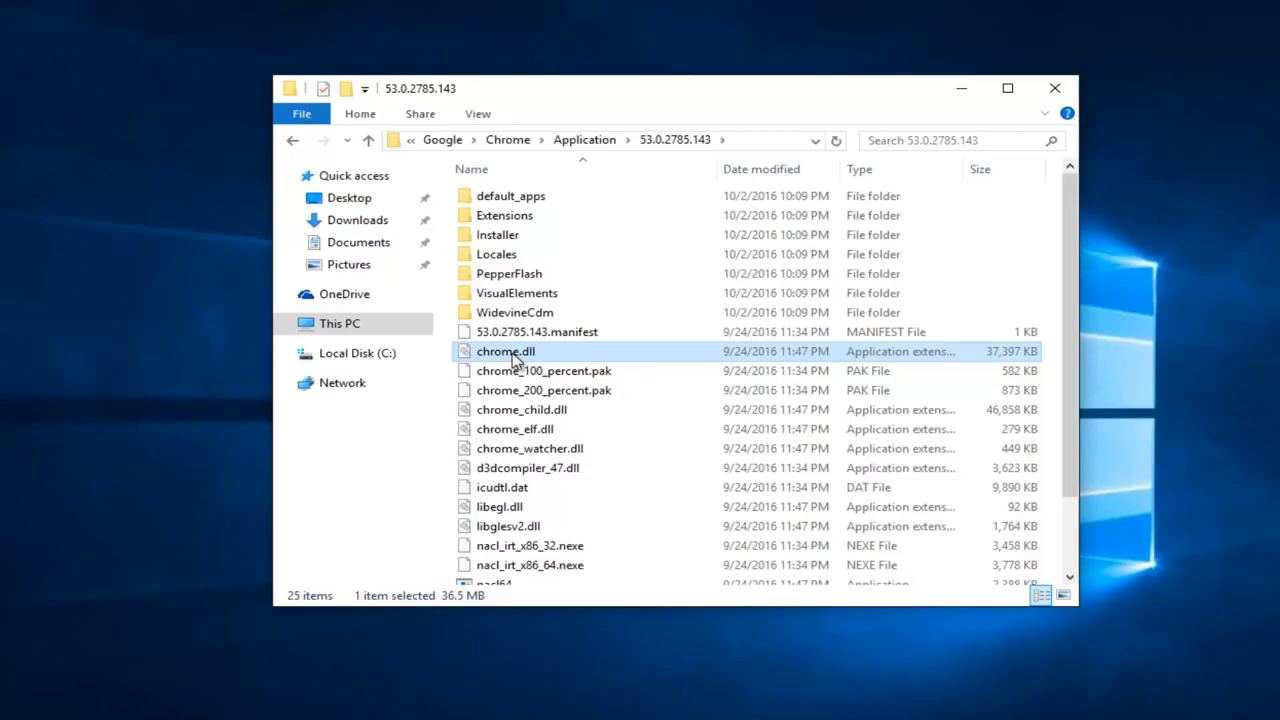
pyautogui.rightClick(505, 351)
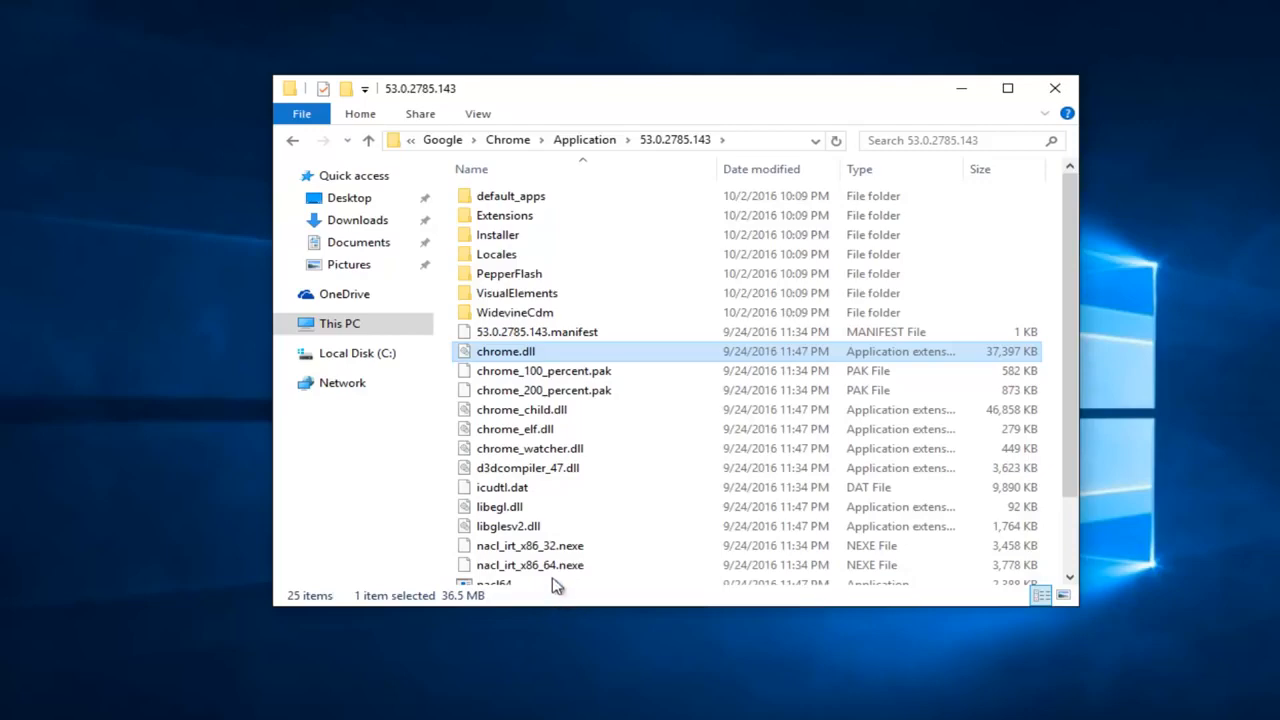
pyautogui.press('Delete')
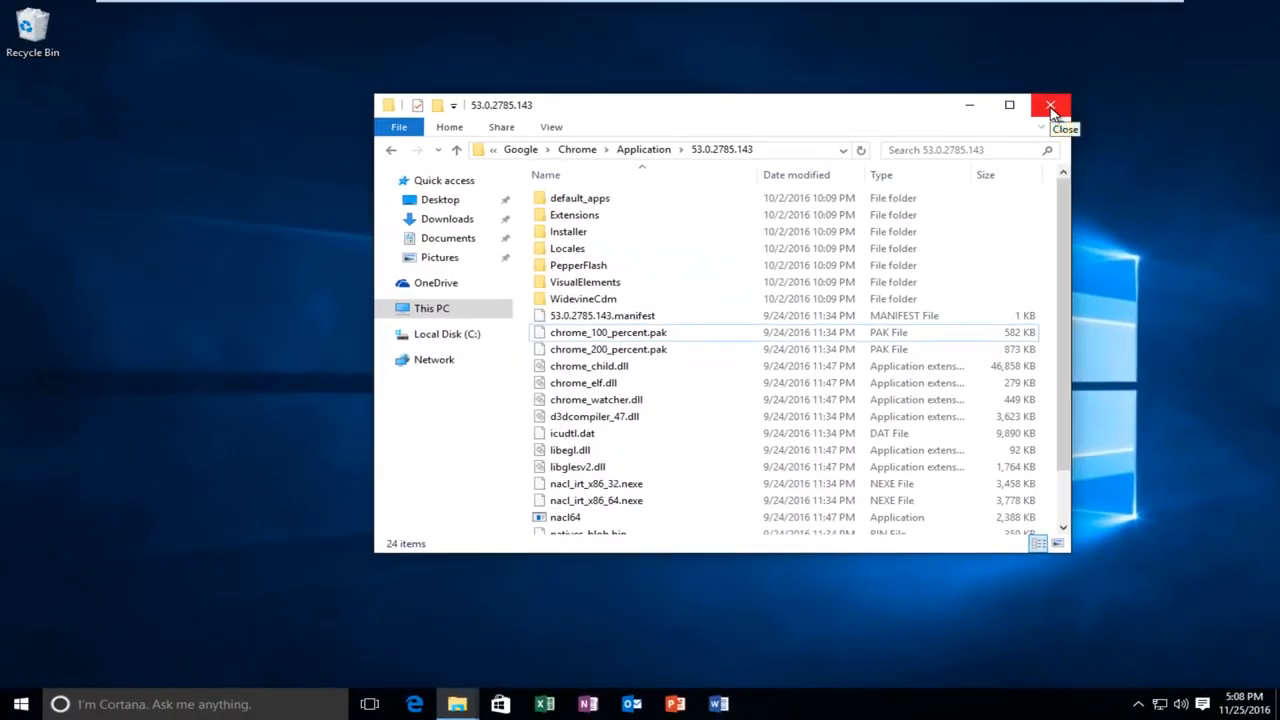
pyautogui.click(1050, 105)
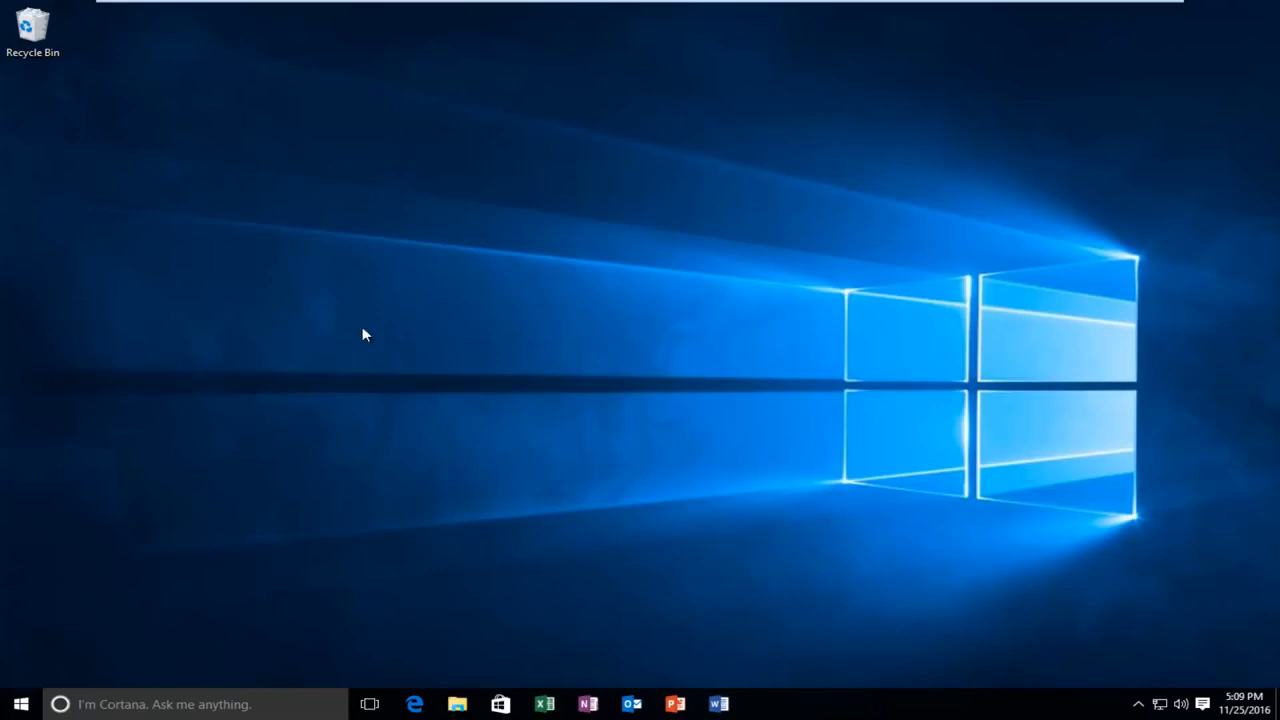
# Step: Search 'cmd' and run Command Prompt as administrator, approving the UAC prompt
pyautogui.click(20, 704)
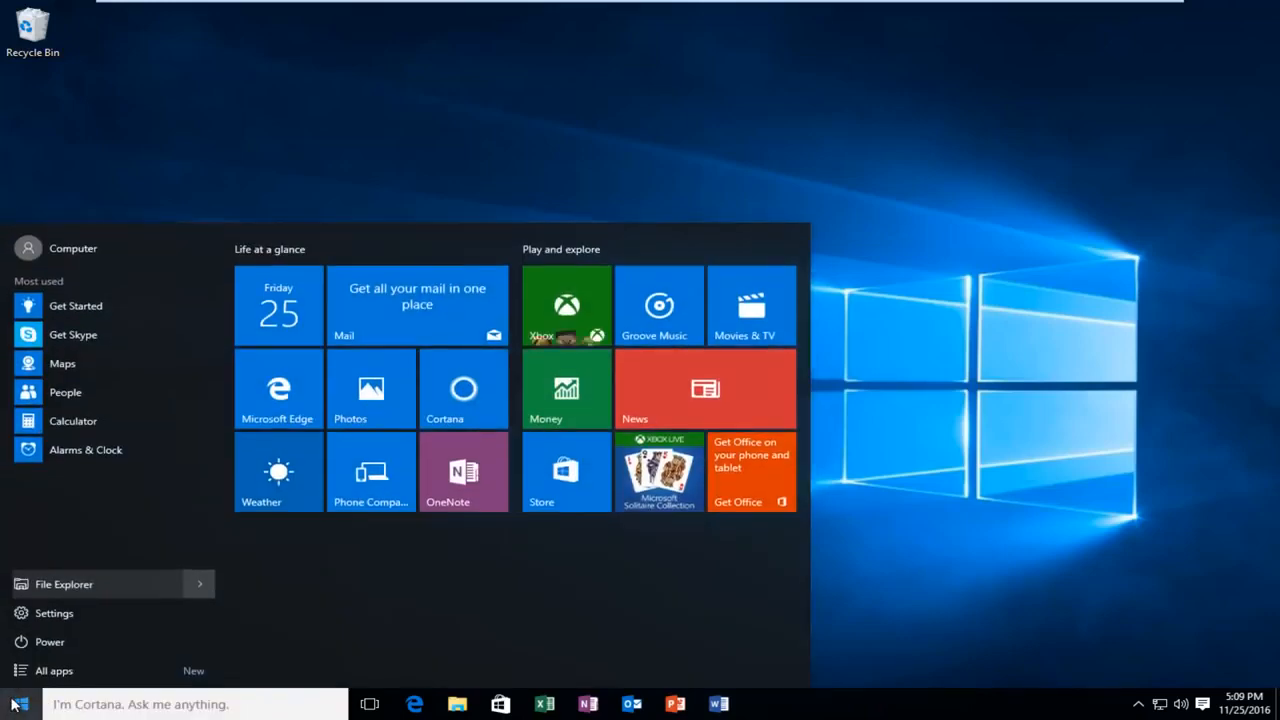
pyautogui.write('cmd')
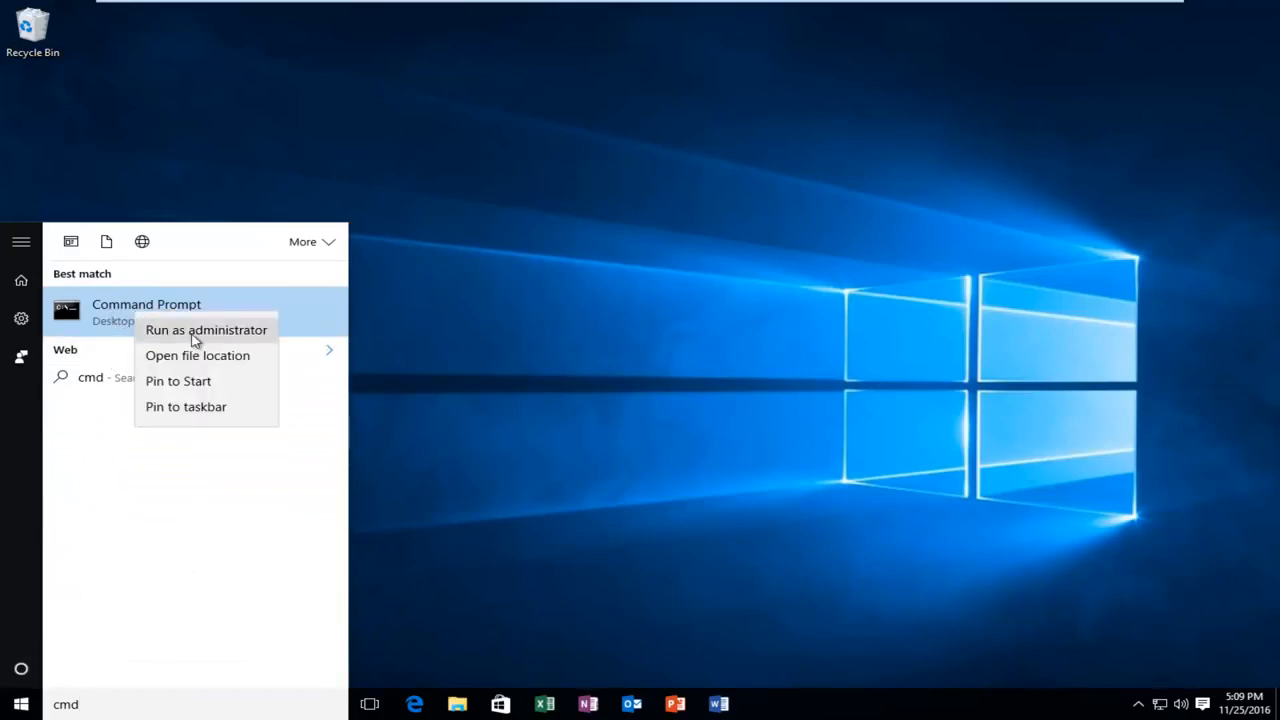
pyautogui.click(206, 330)
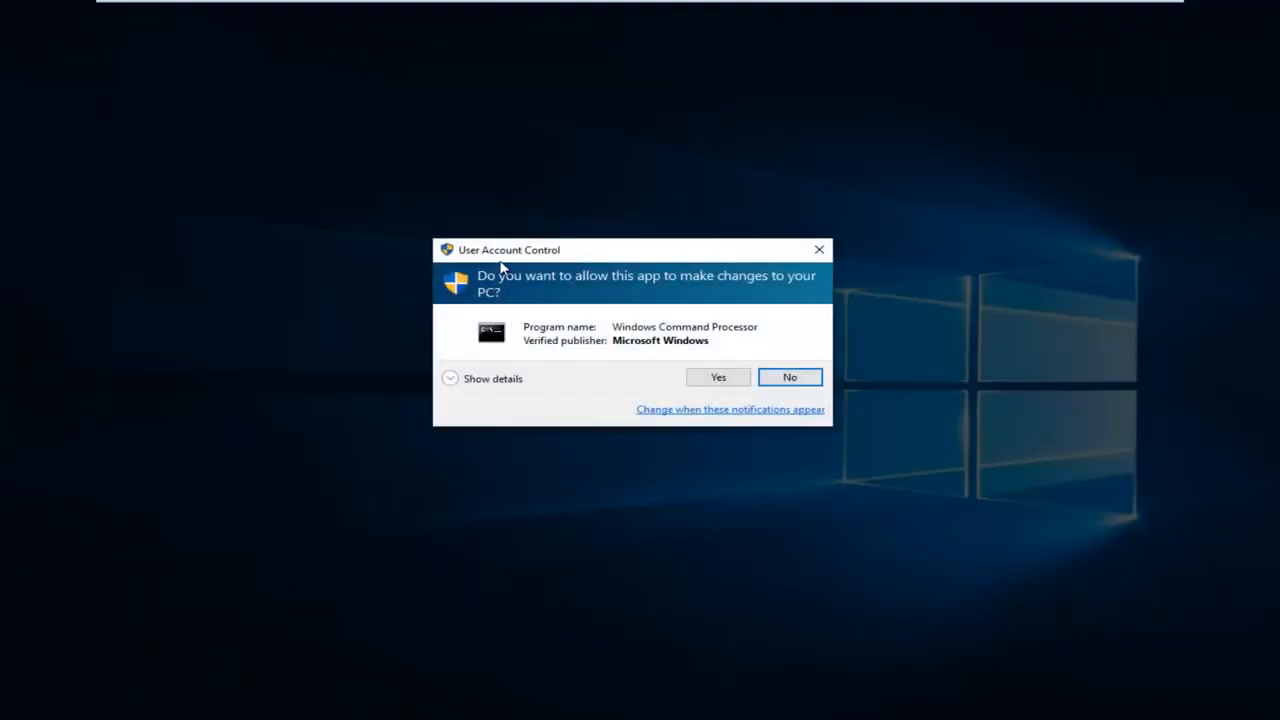
pyautogui.click(717, 377)
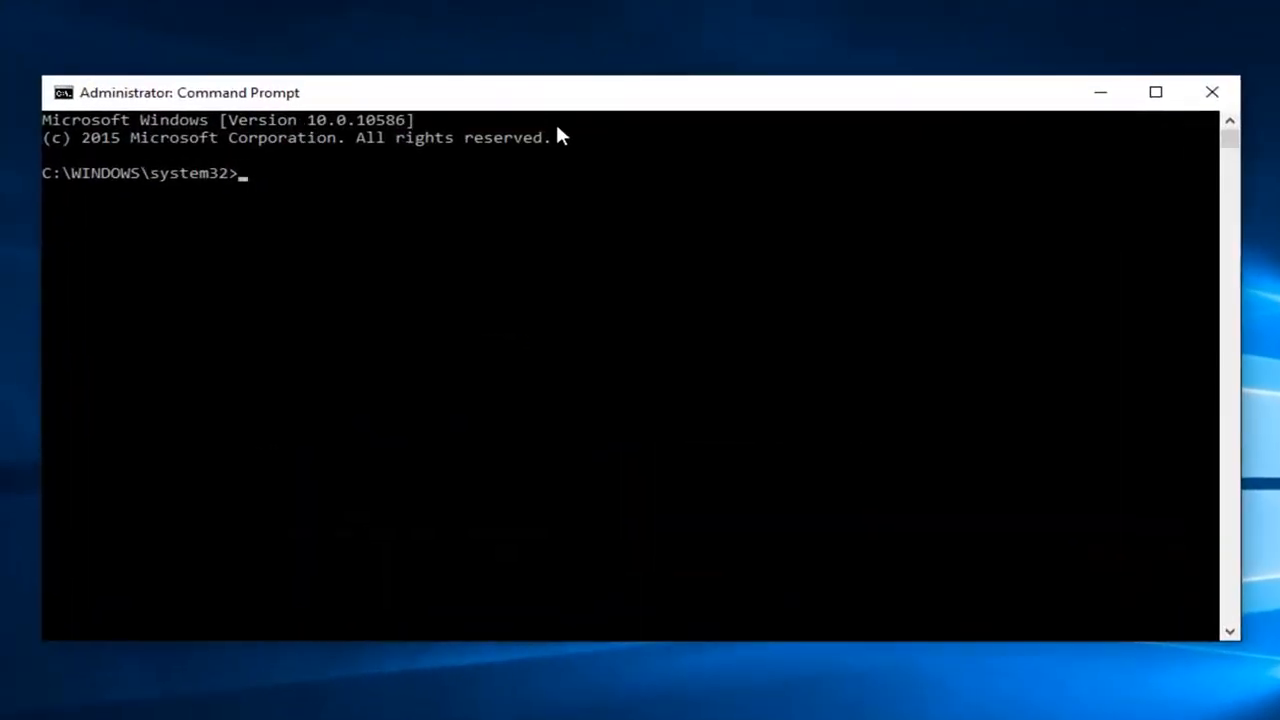
# Step: Run 'netsh winsock reset' in the administrator Command Prompt
pyautogui.write('ne')
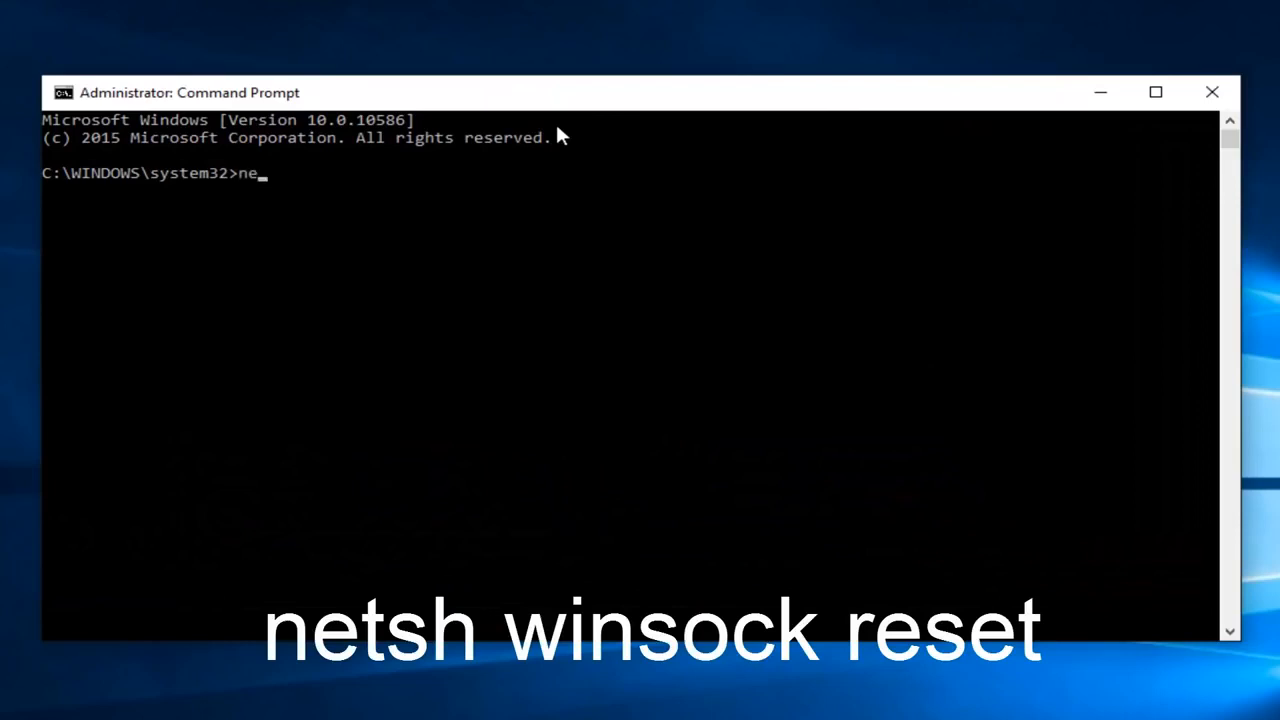
pyautogui.write('tsh')
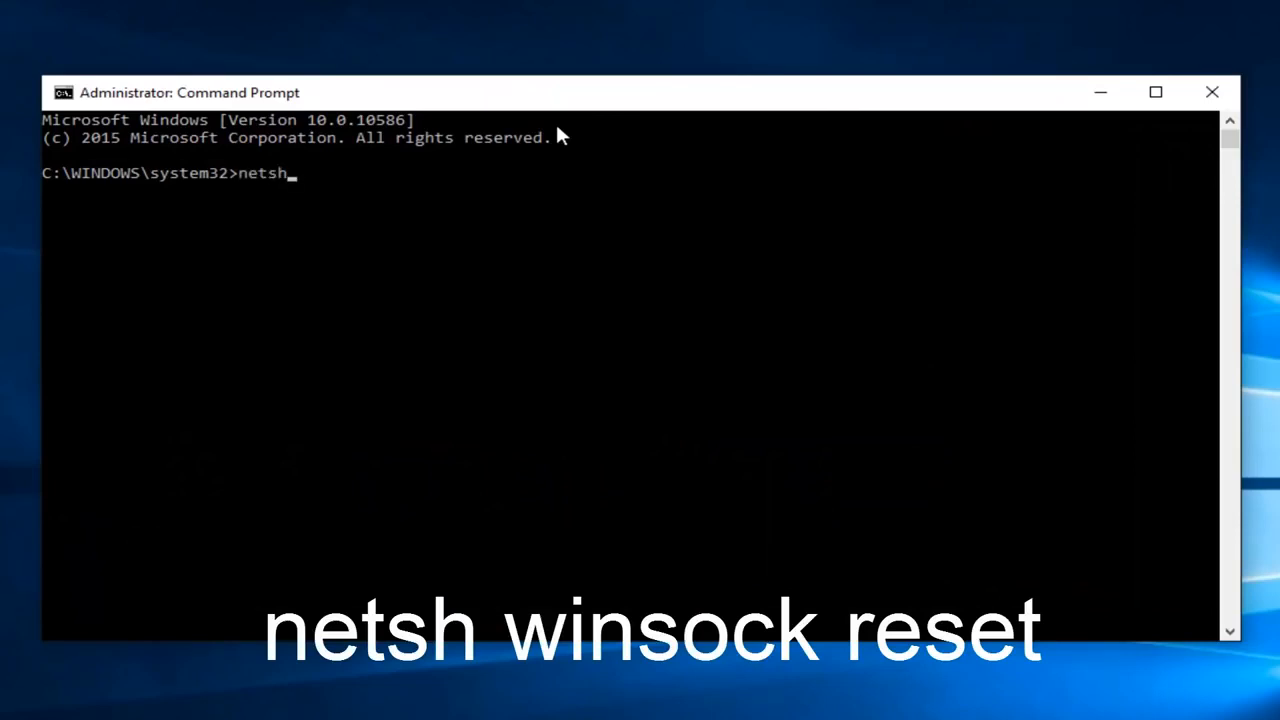
pyautogui.write('win')
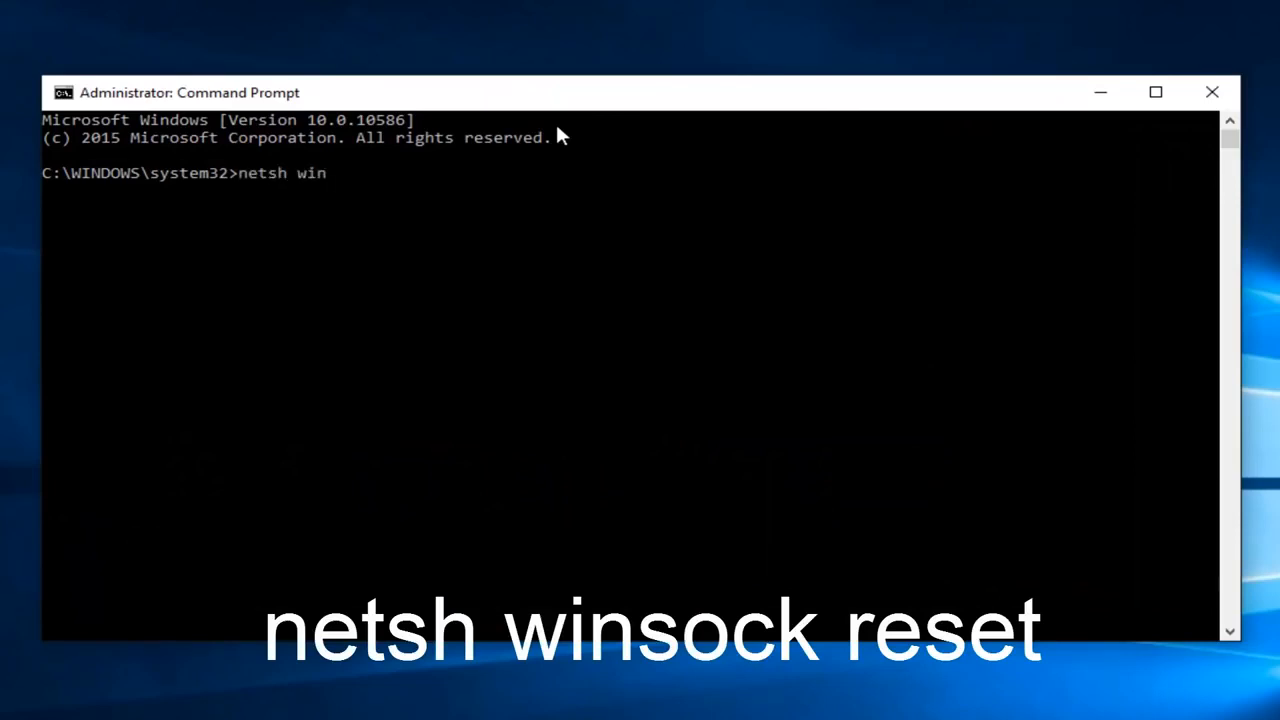
pyautogui.write('sock re')
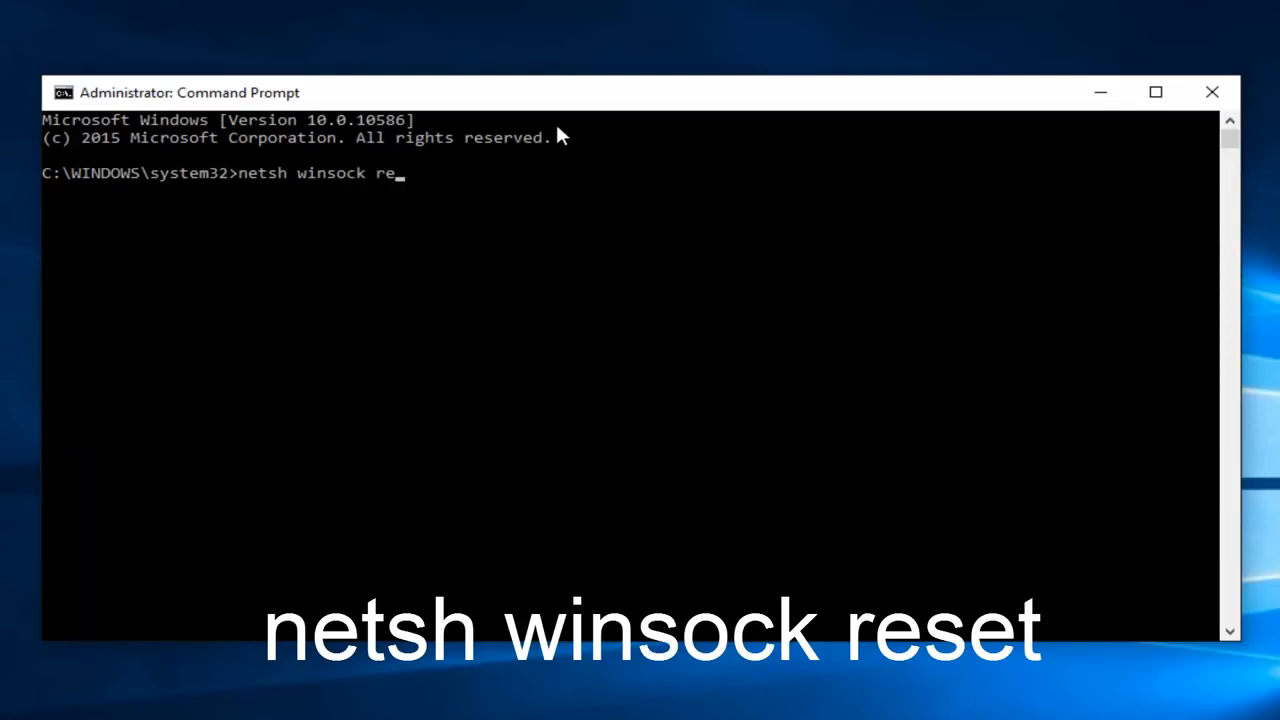
pyautogui.write('set')
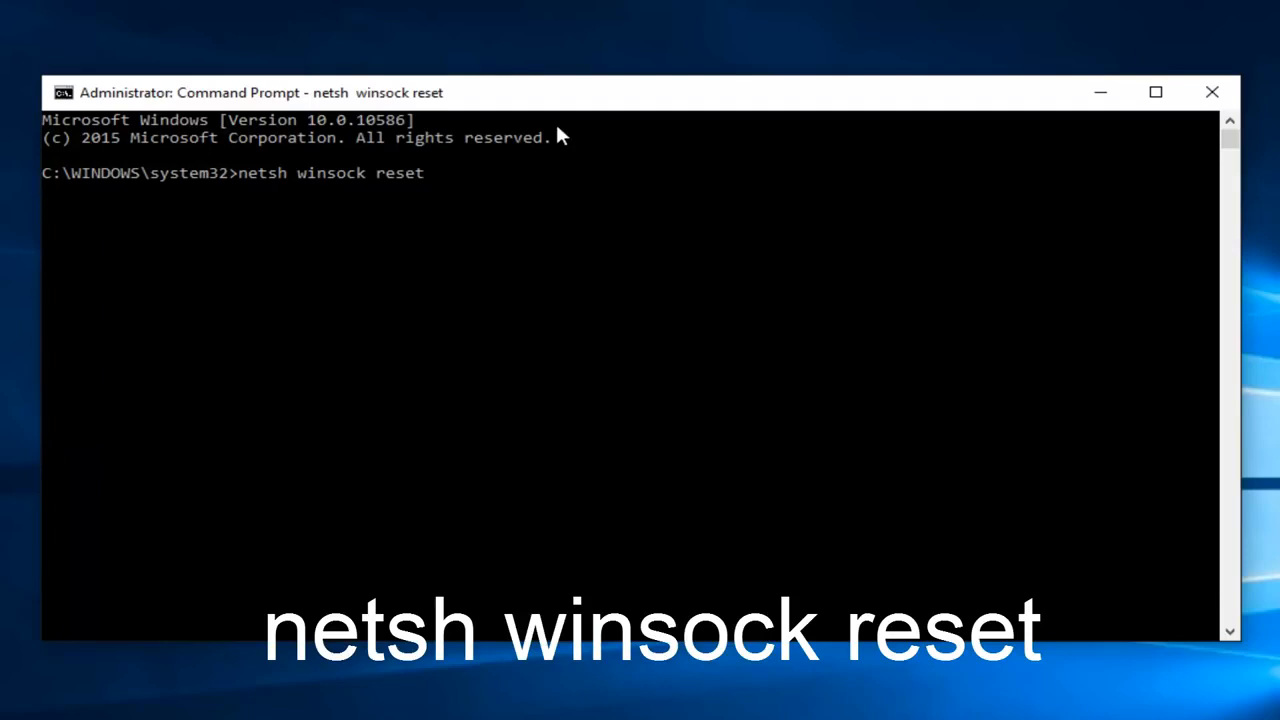
pyautogui.press('Return')
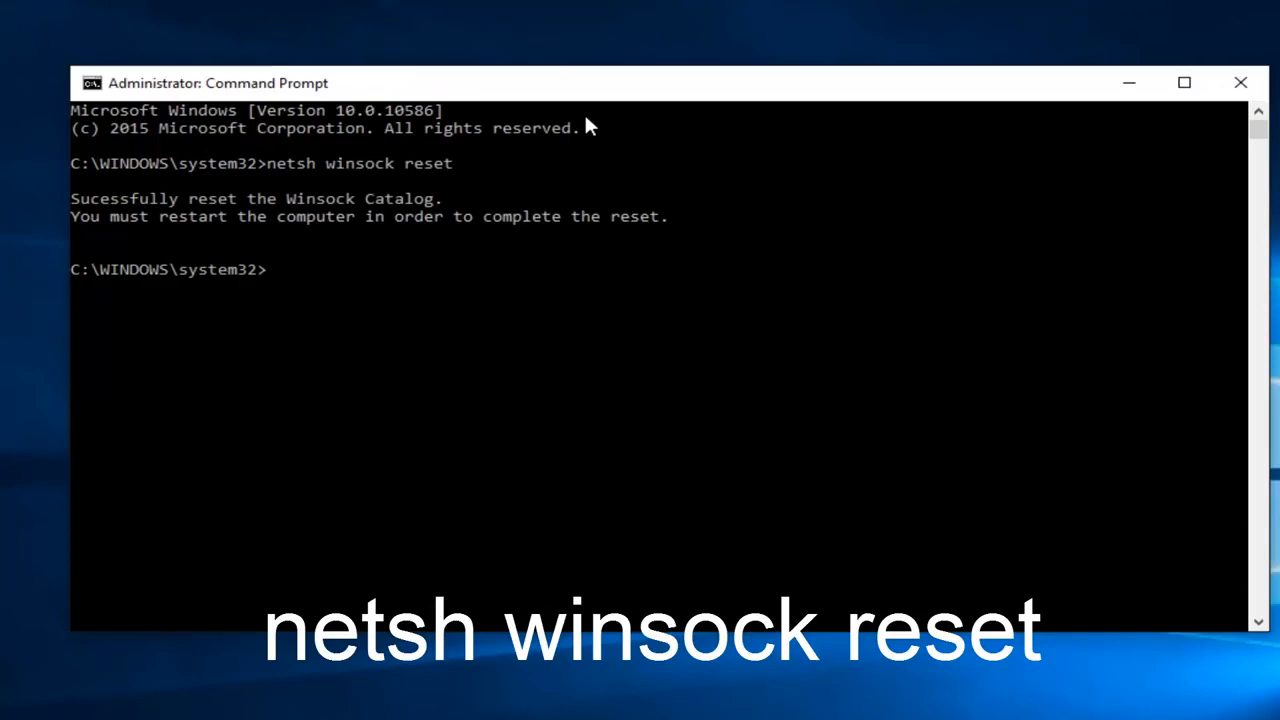
pyautogui.moveTo(575, 177)
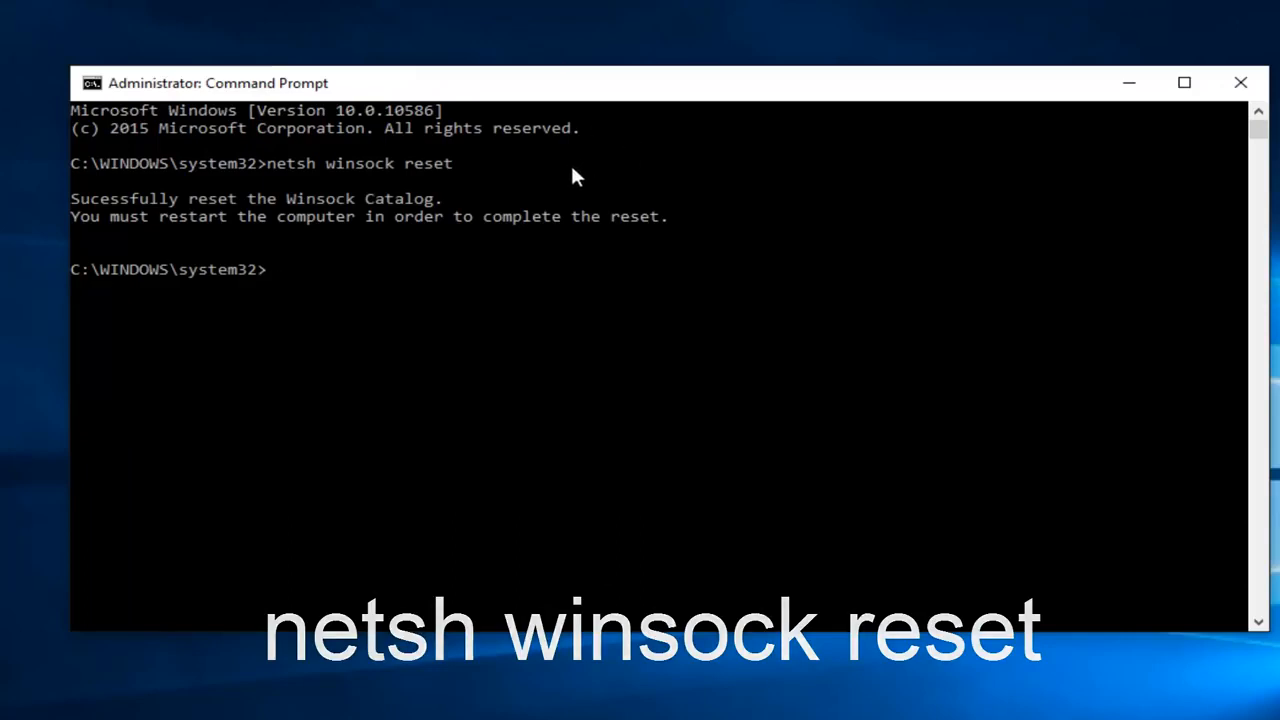